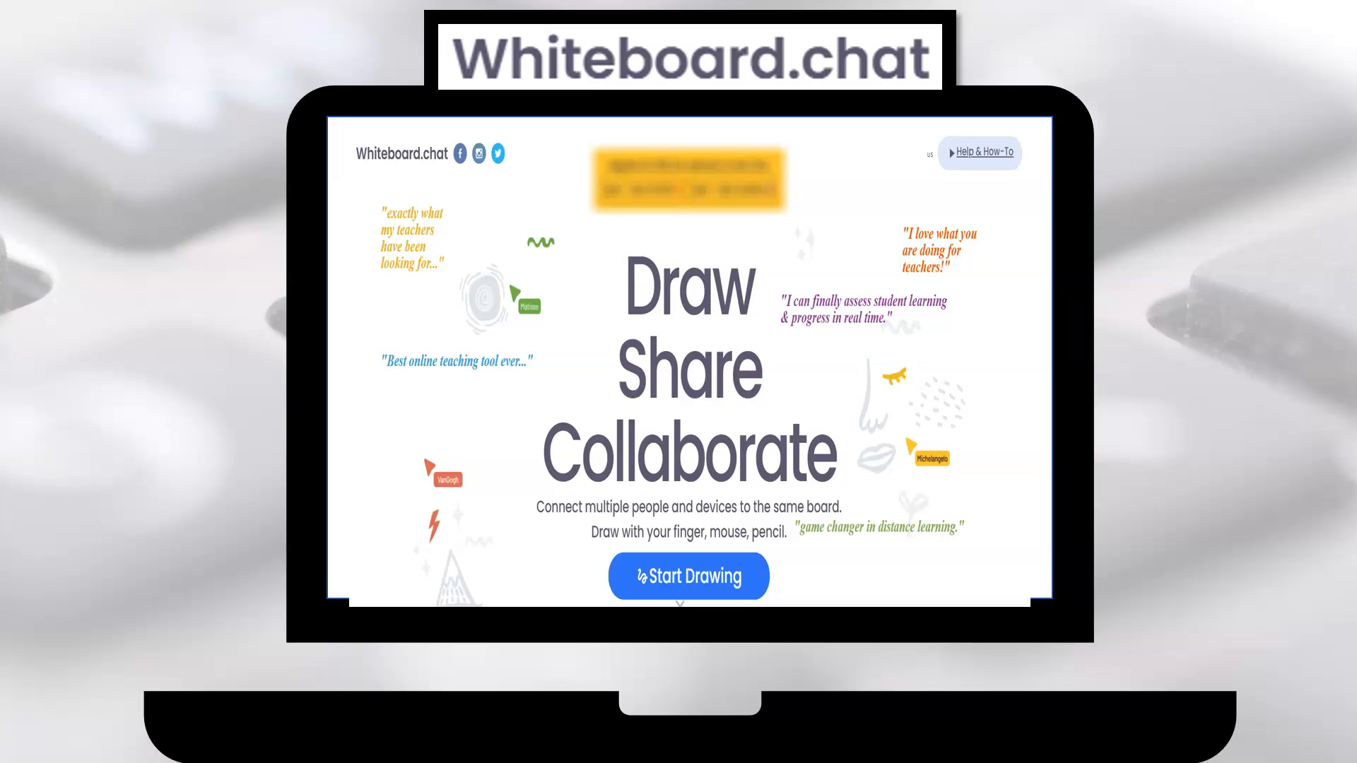
Start a new blank board via Start Drawing and the Start Teaching option
scroll(down, 3)
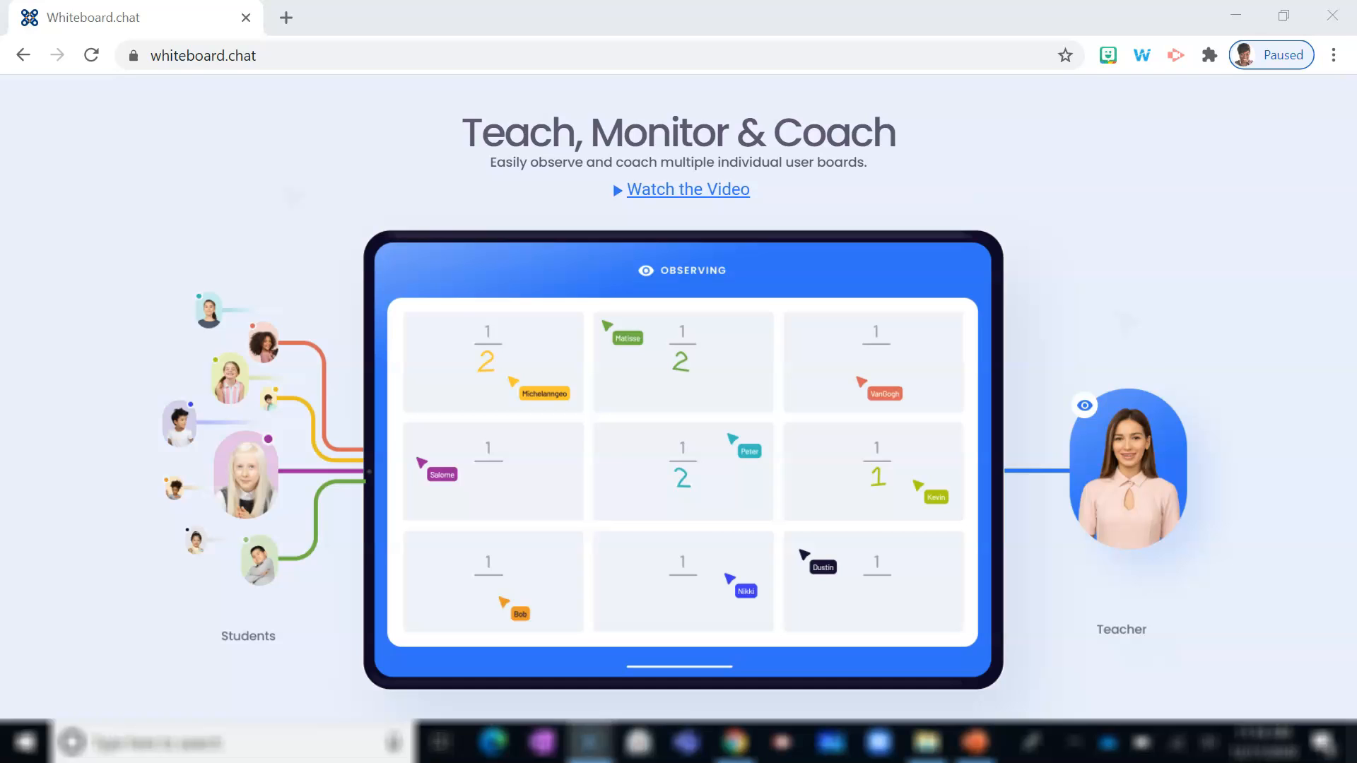
scroll(down, 3)
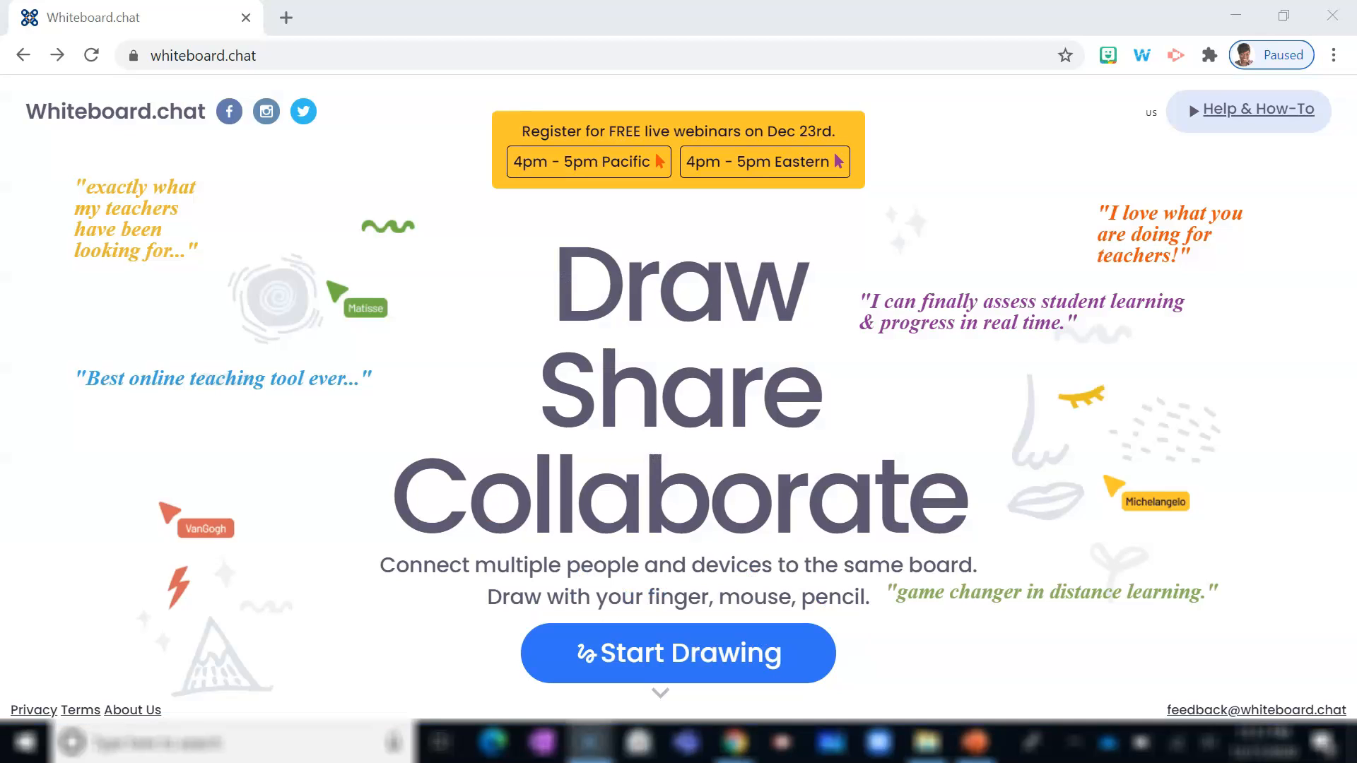
click(678, 653)
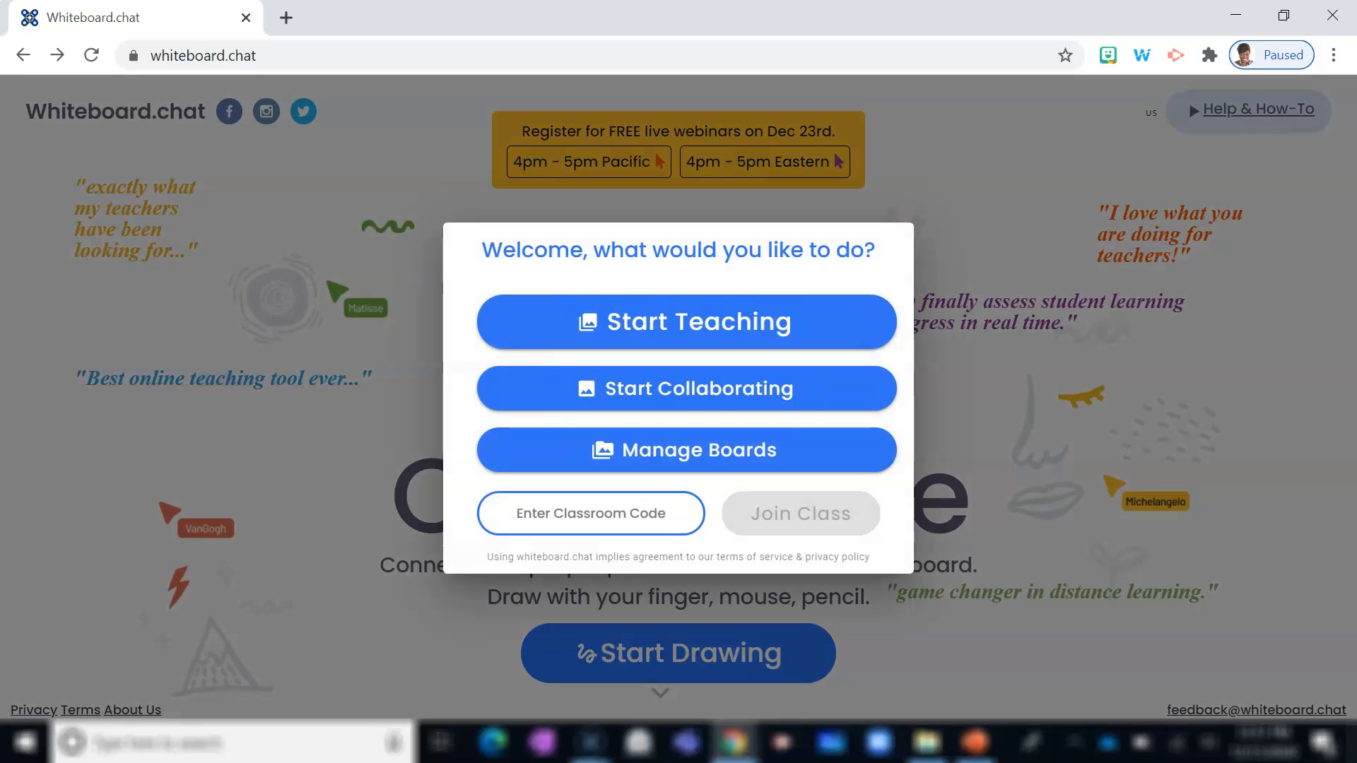
click(686, 320)
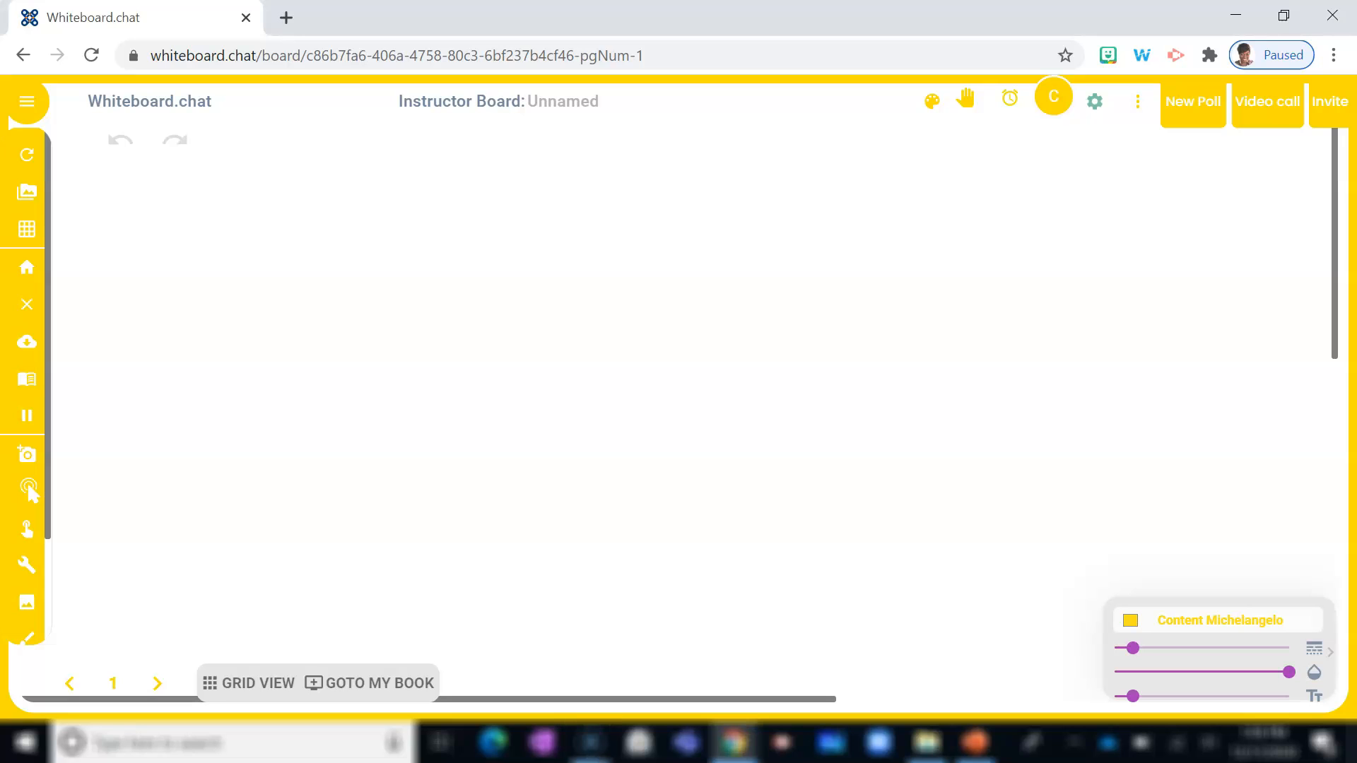
Open the board settings to begin renaming the board and changing its colour
click(27, 566)
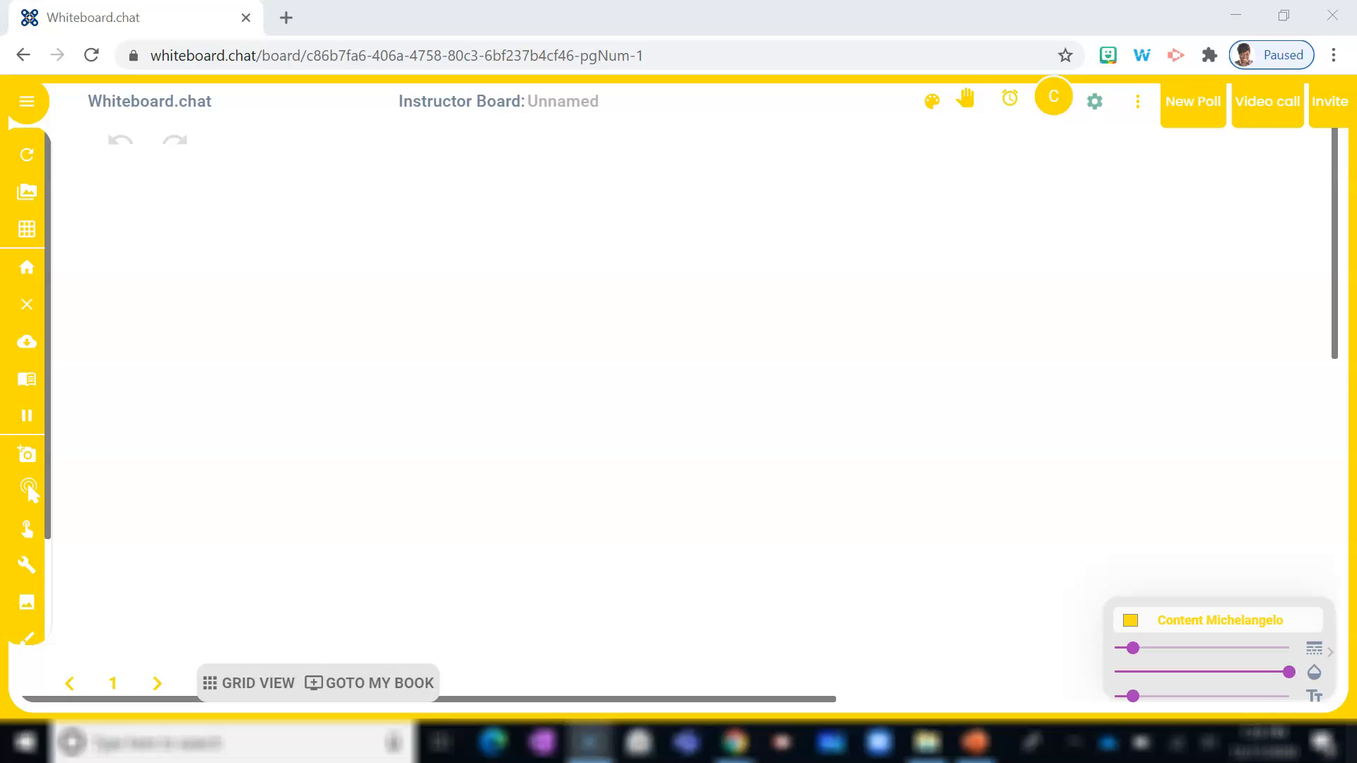
mouse_move(1129, 620)
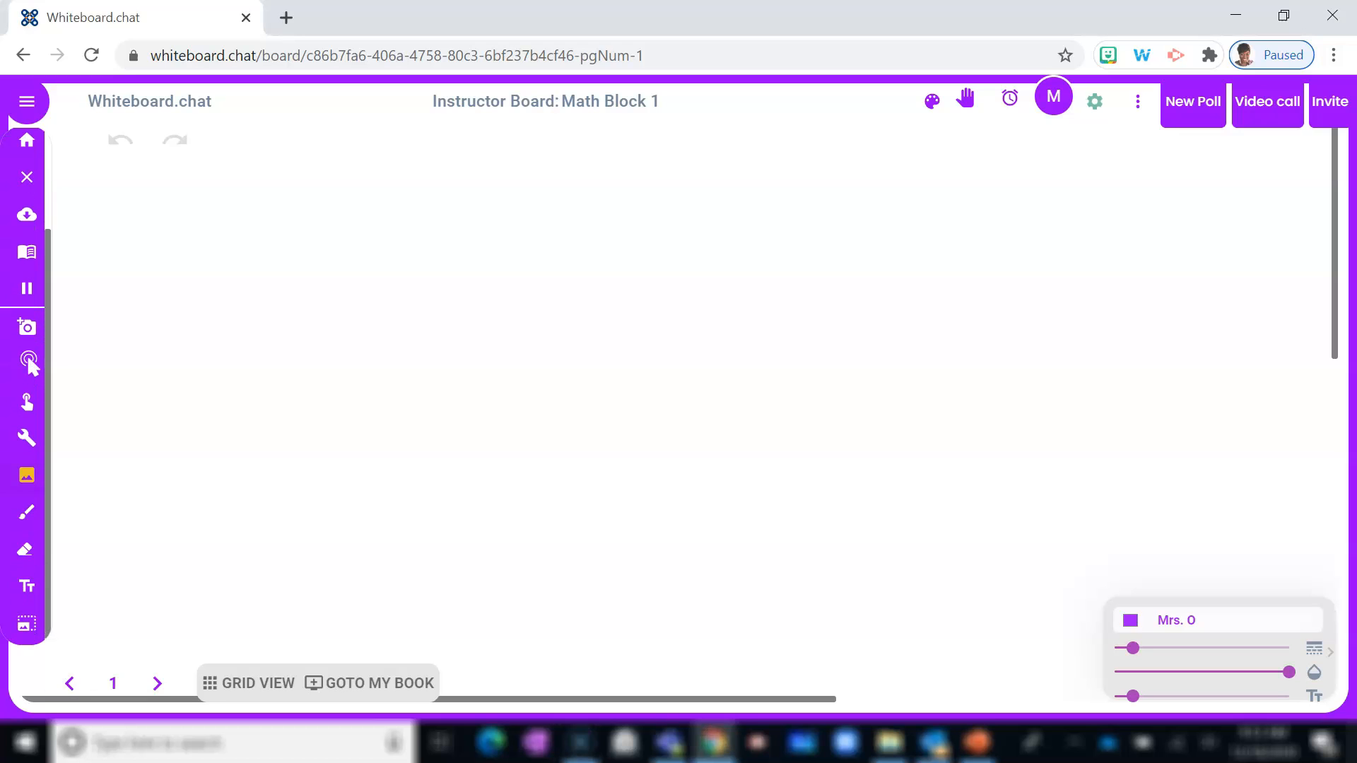
mouse_move(27, 475)
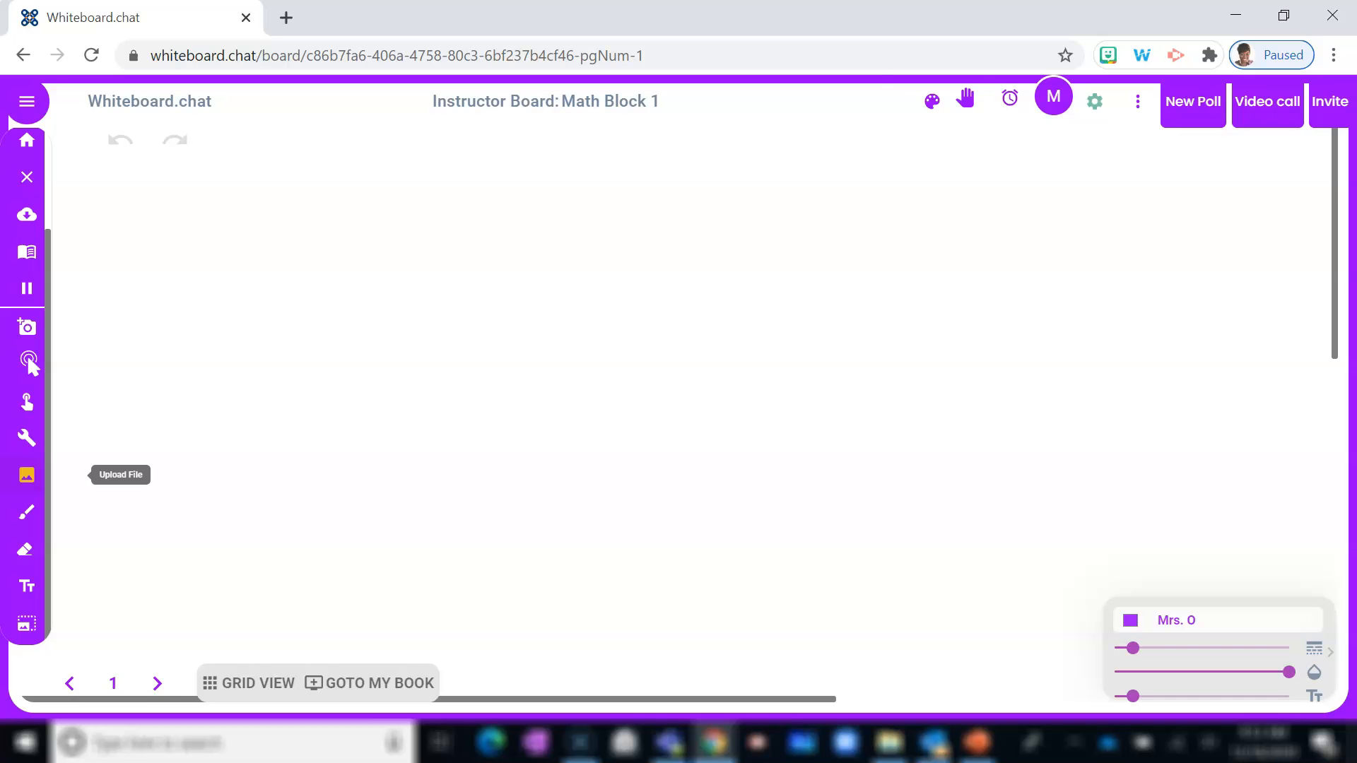
Upload the worksheet PDF and page past the answer key to the blank third page
click(26, 362)
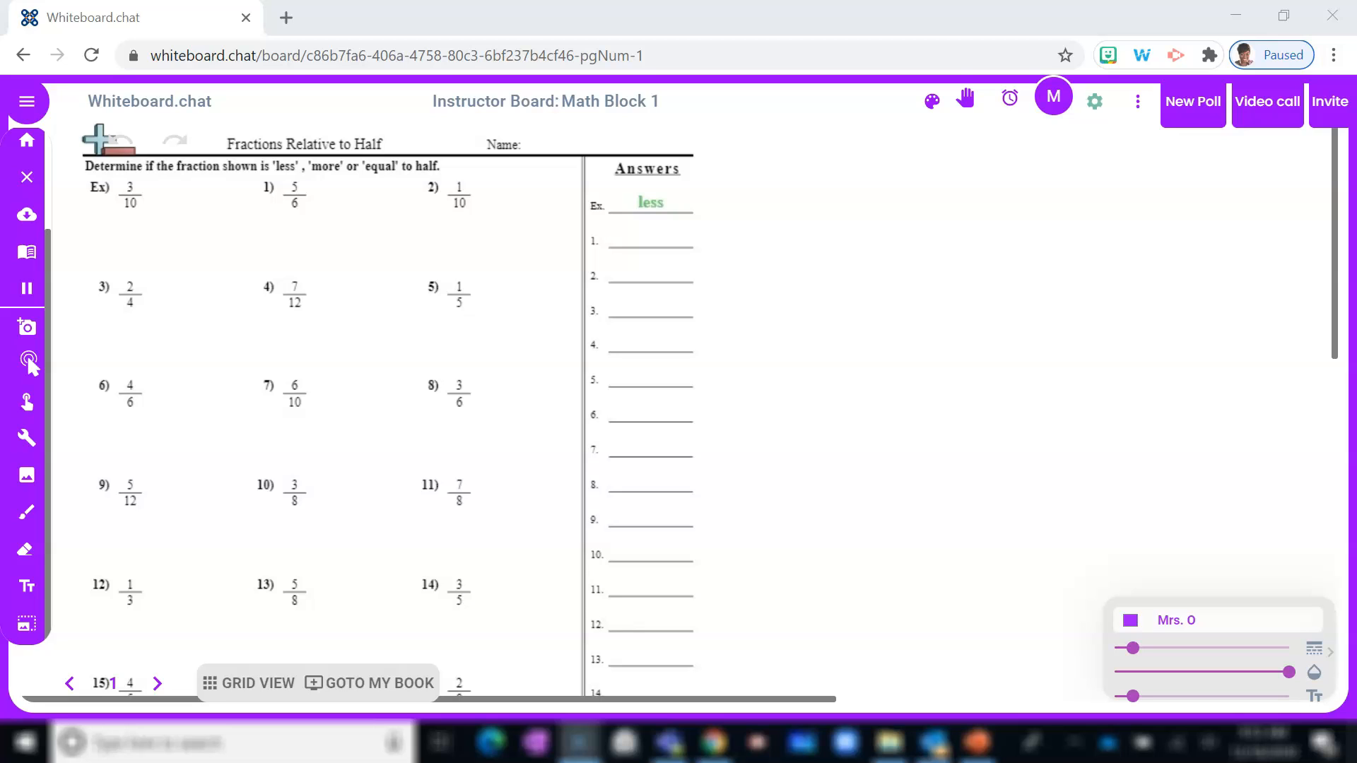
click(157, 683)
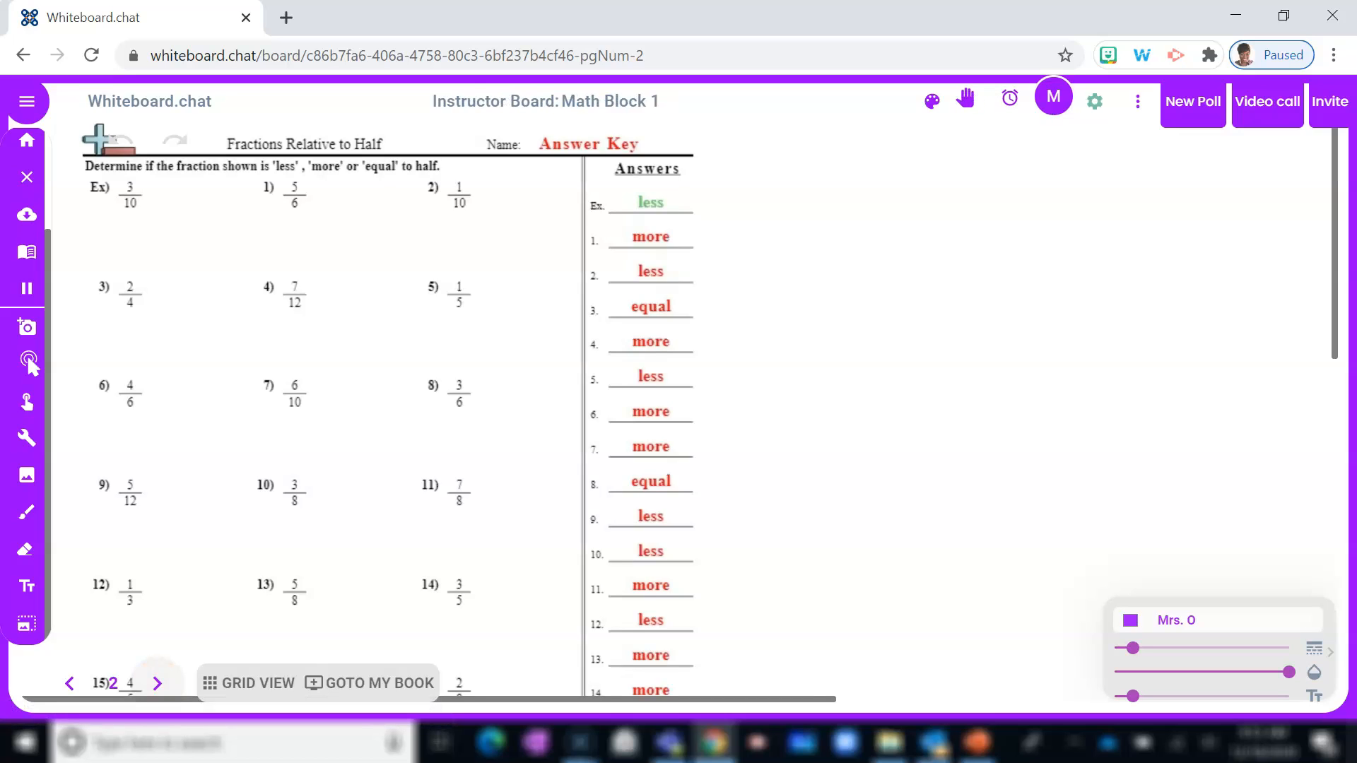
click(157, 684)
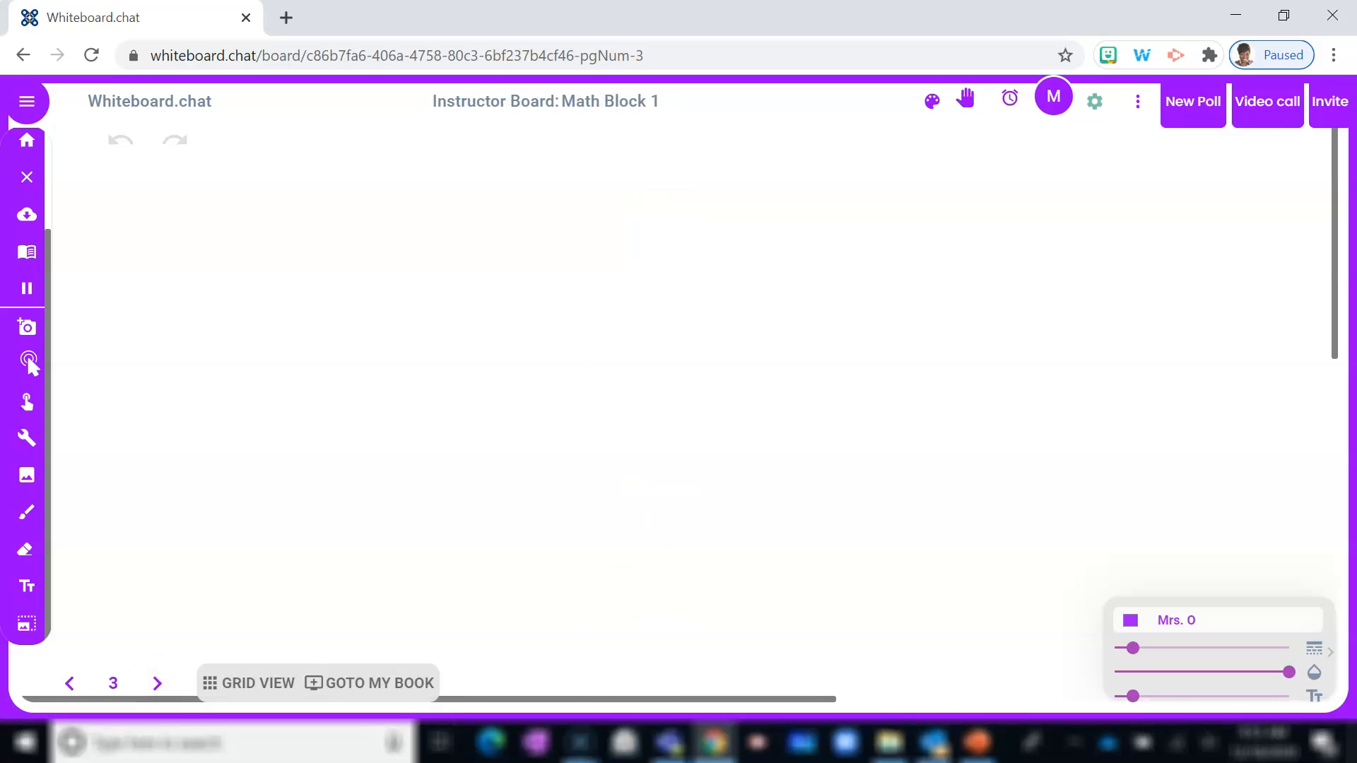
Reload and rejoin Math Block 1, then page forward and back to page 1
click(70, 683)
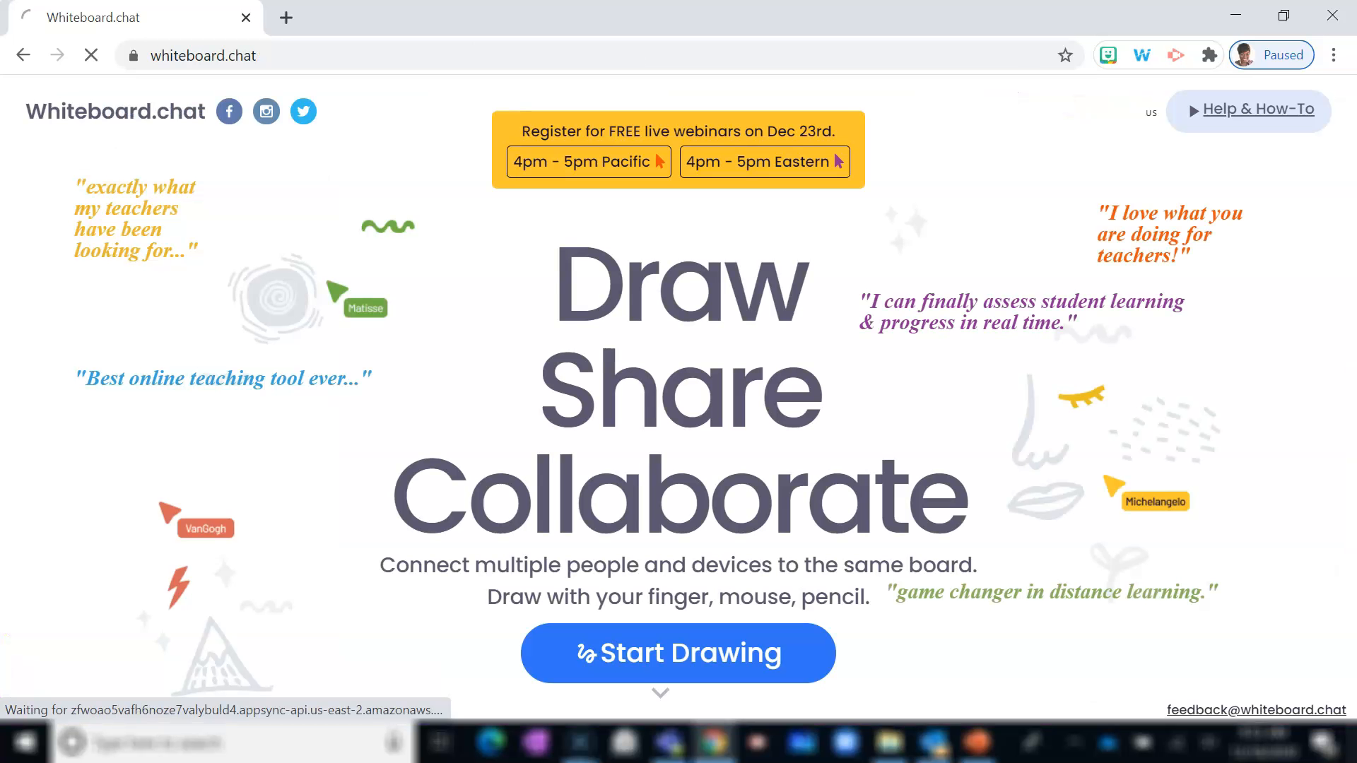
click(678, 653)
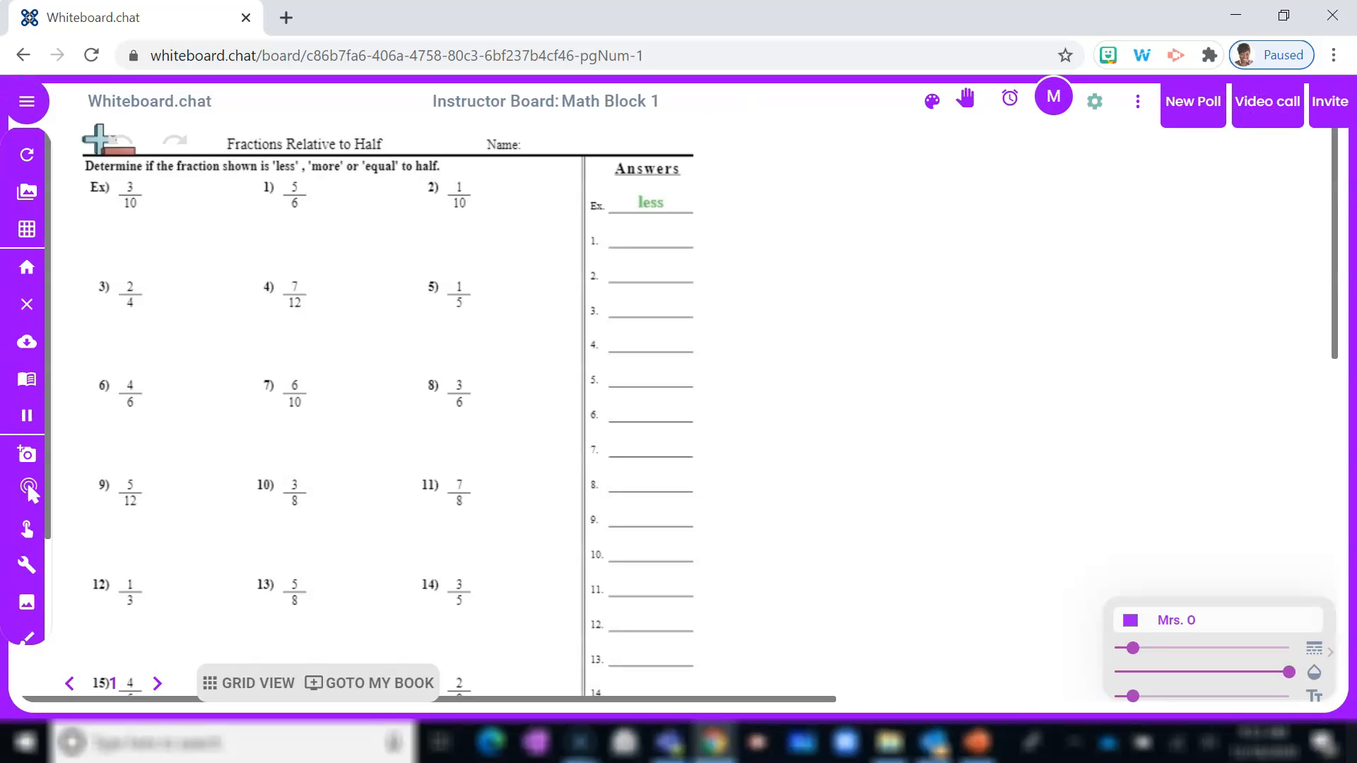
click(157, 683)
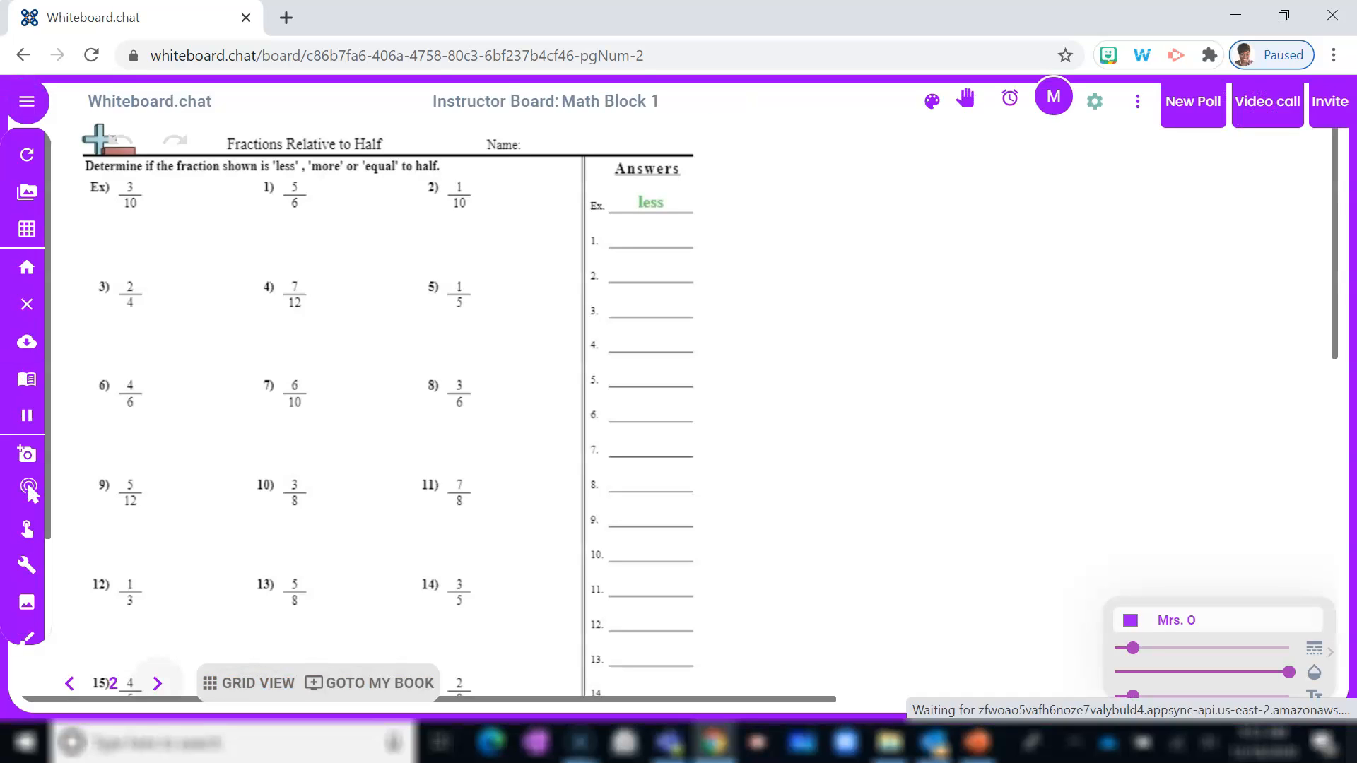
click(69, 683)
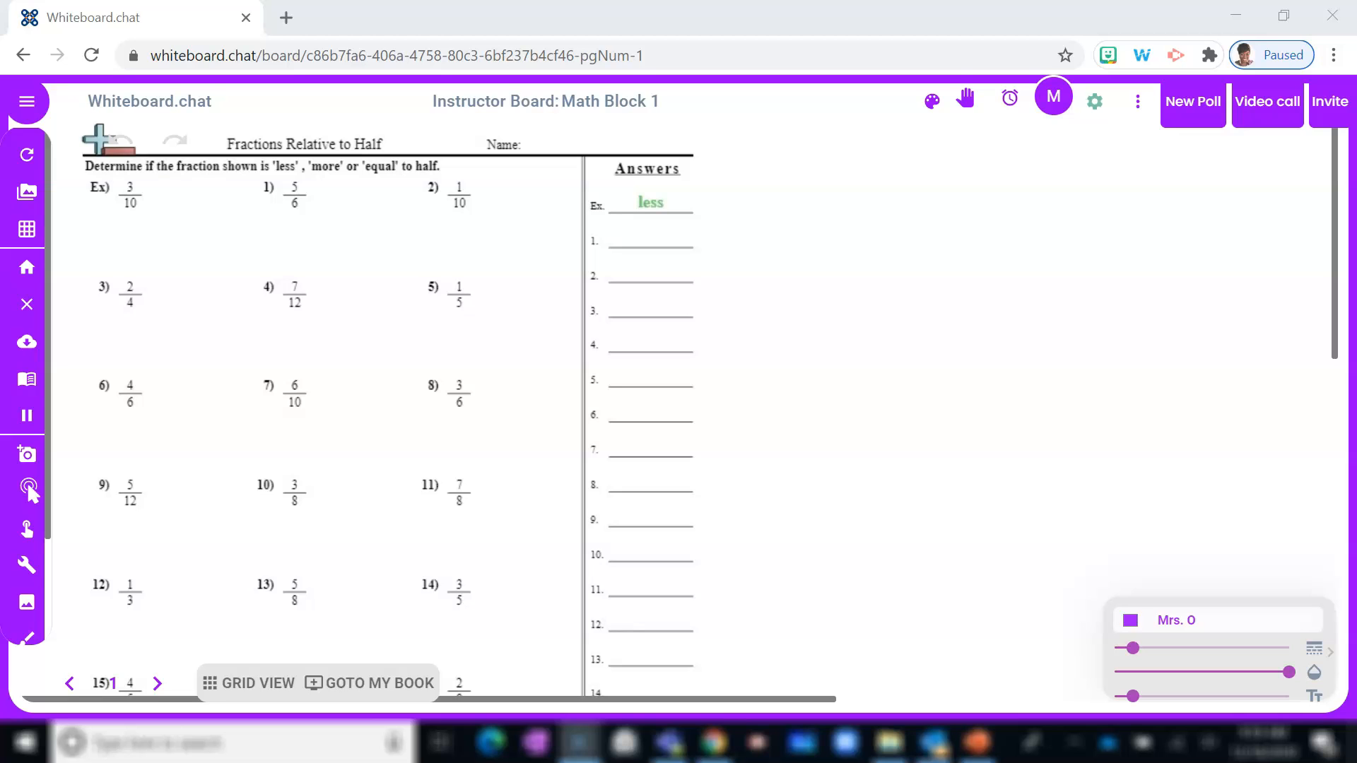
Open the Manipulatives panel and scroll down to the 1/2 through 1/6 fraction strips
click(930, 101)
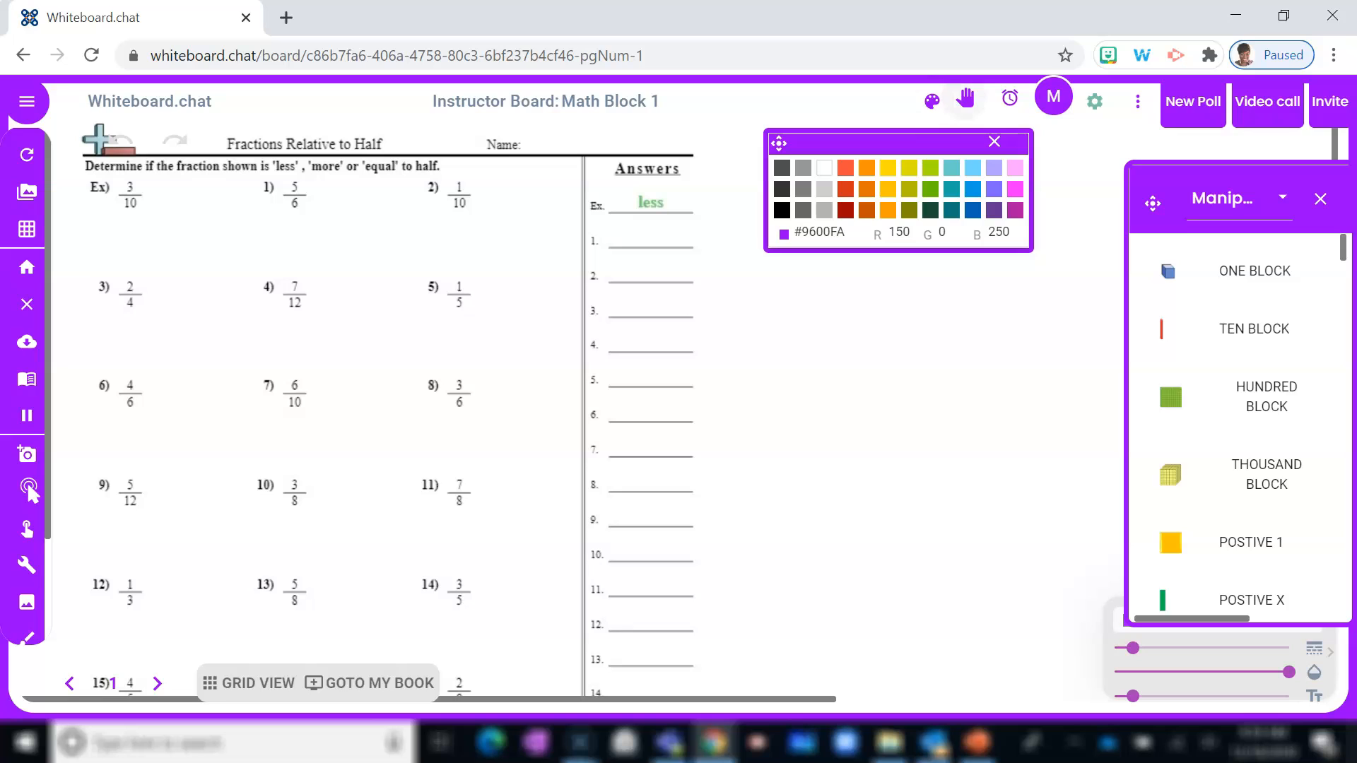
click(1283, 198)
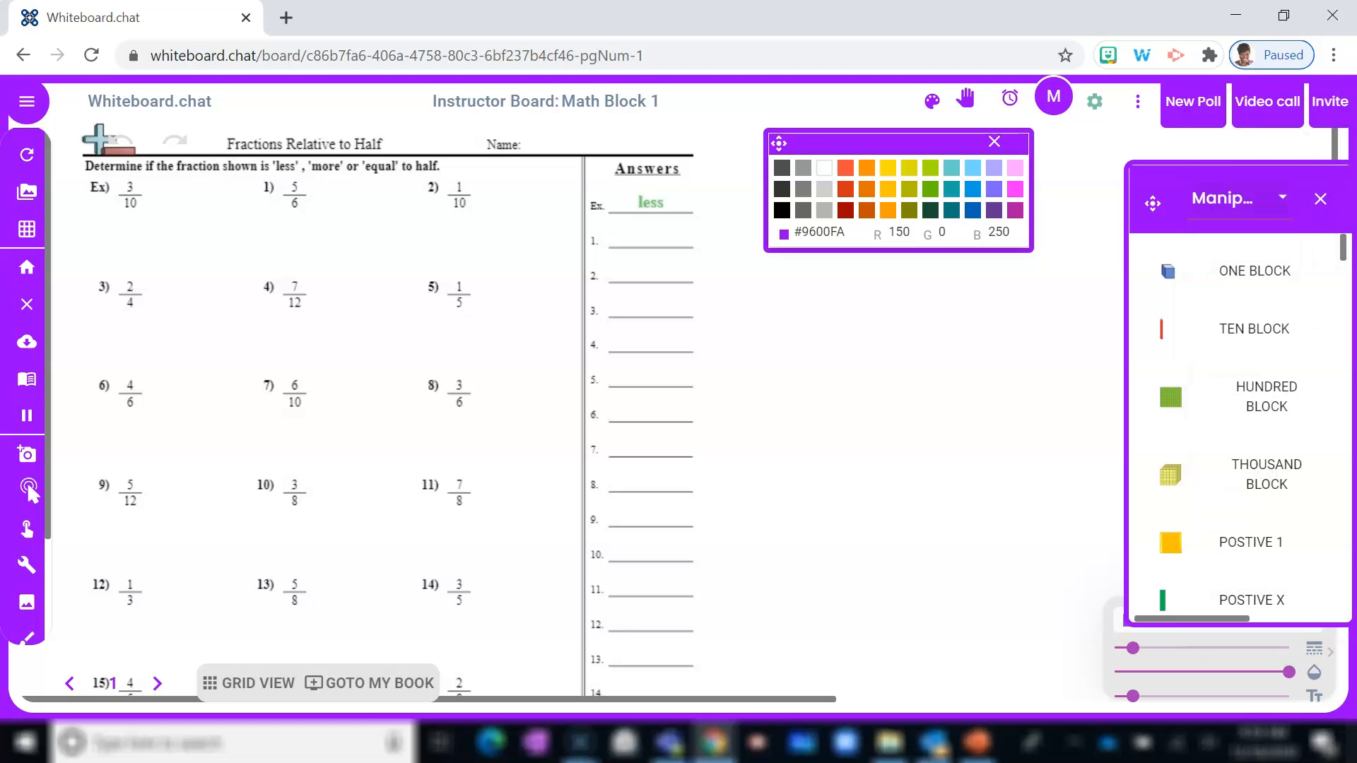
scroll(down, 3)
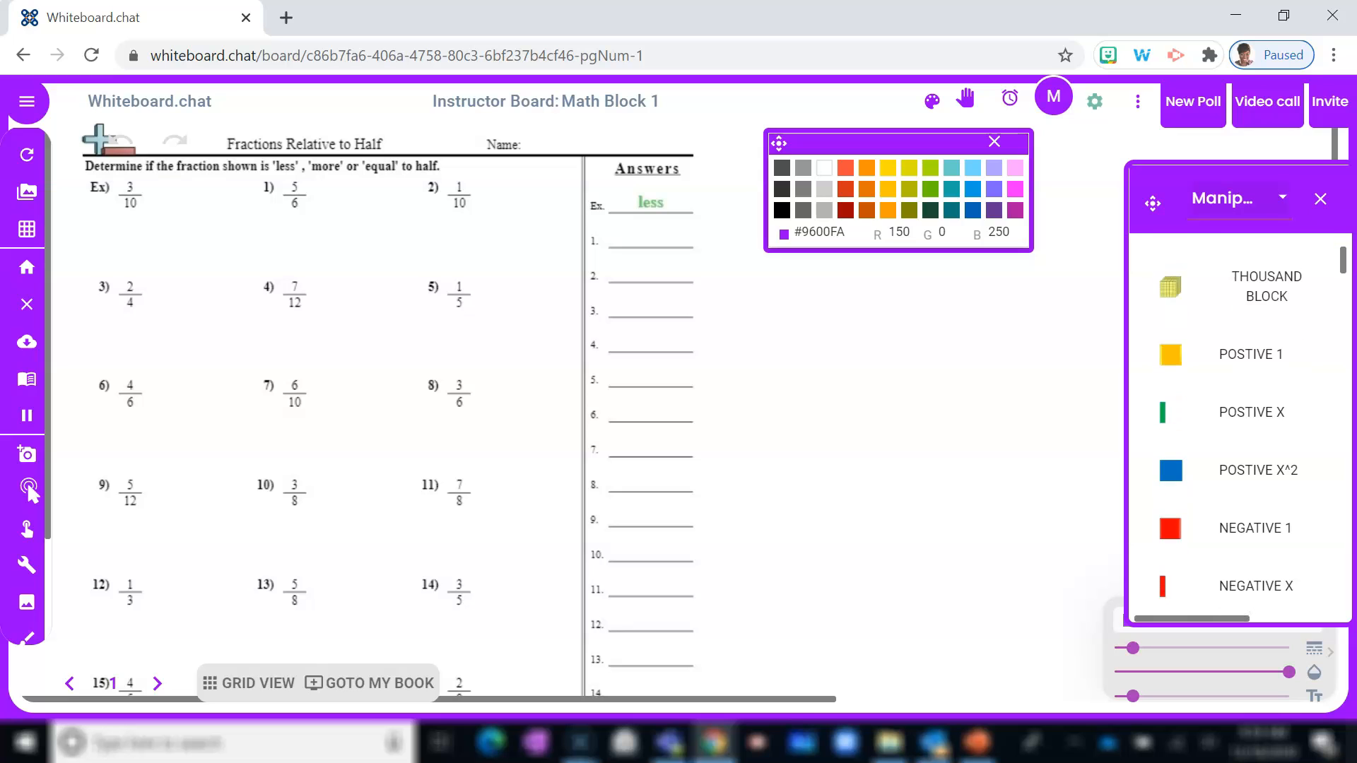
scroll(down, 3)
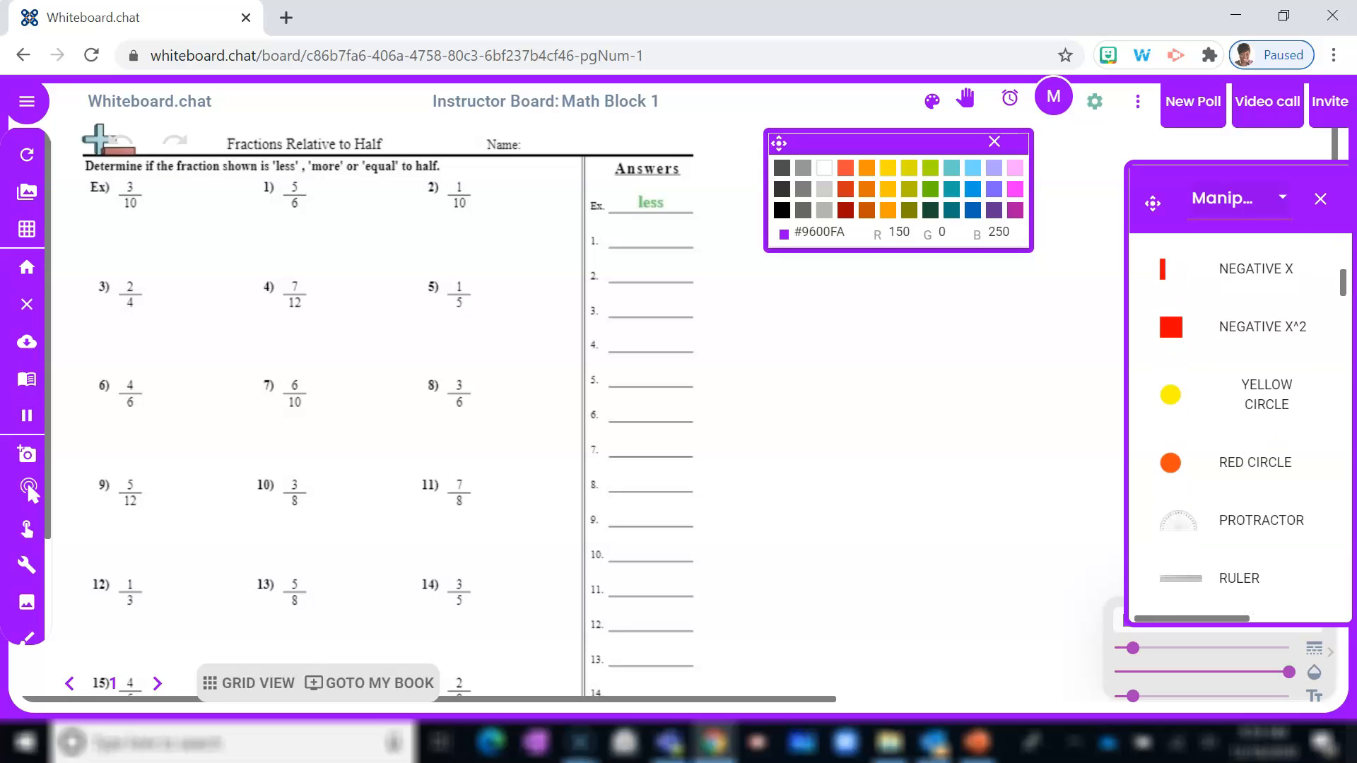
scroll(down, 3)
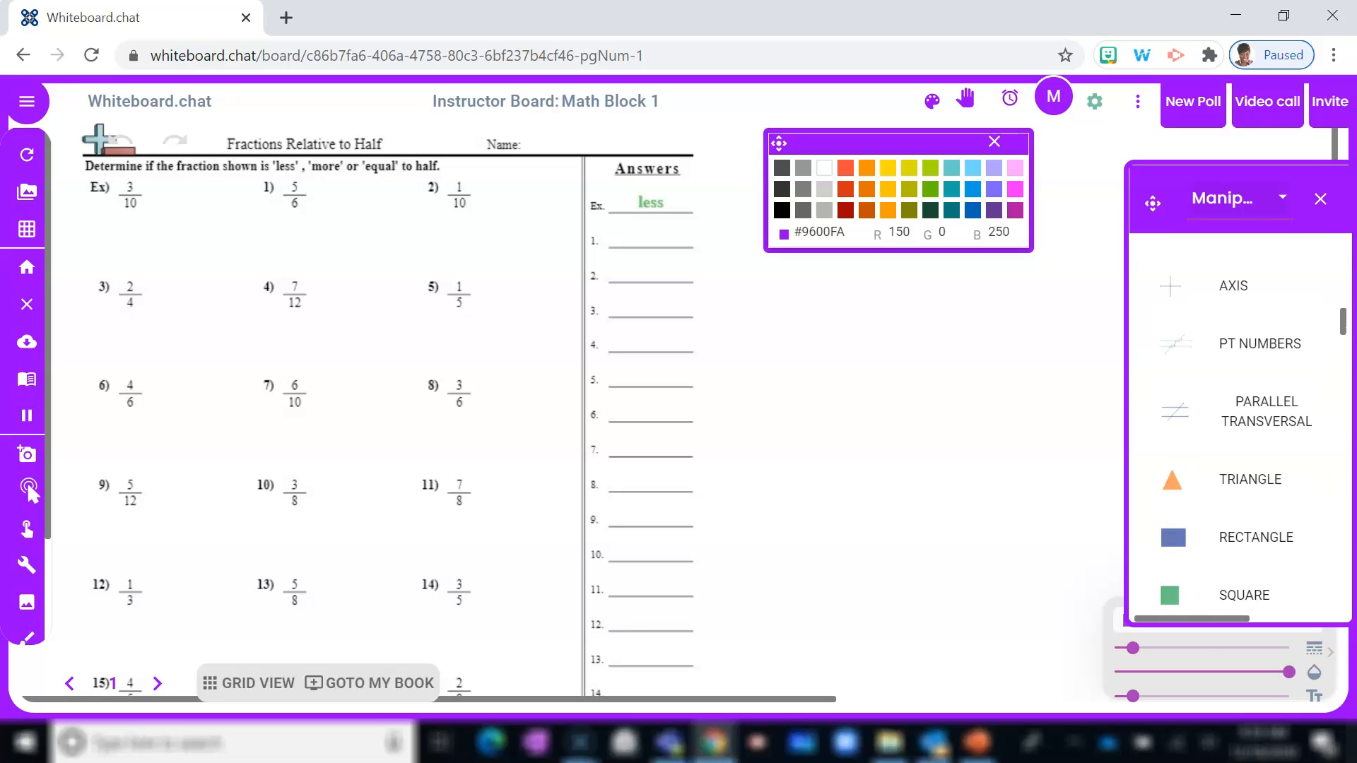
scroll(down, 3)
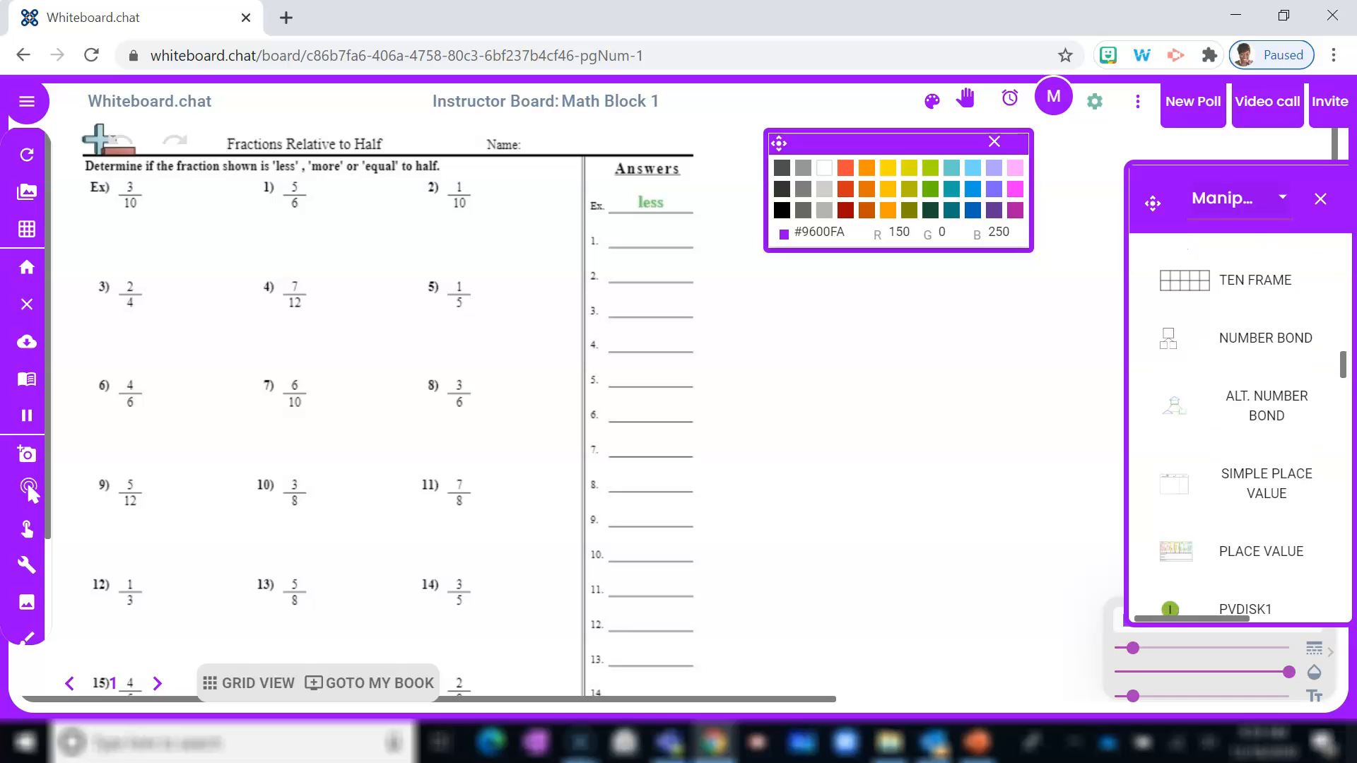
scroll(down, 3)
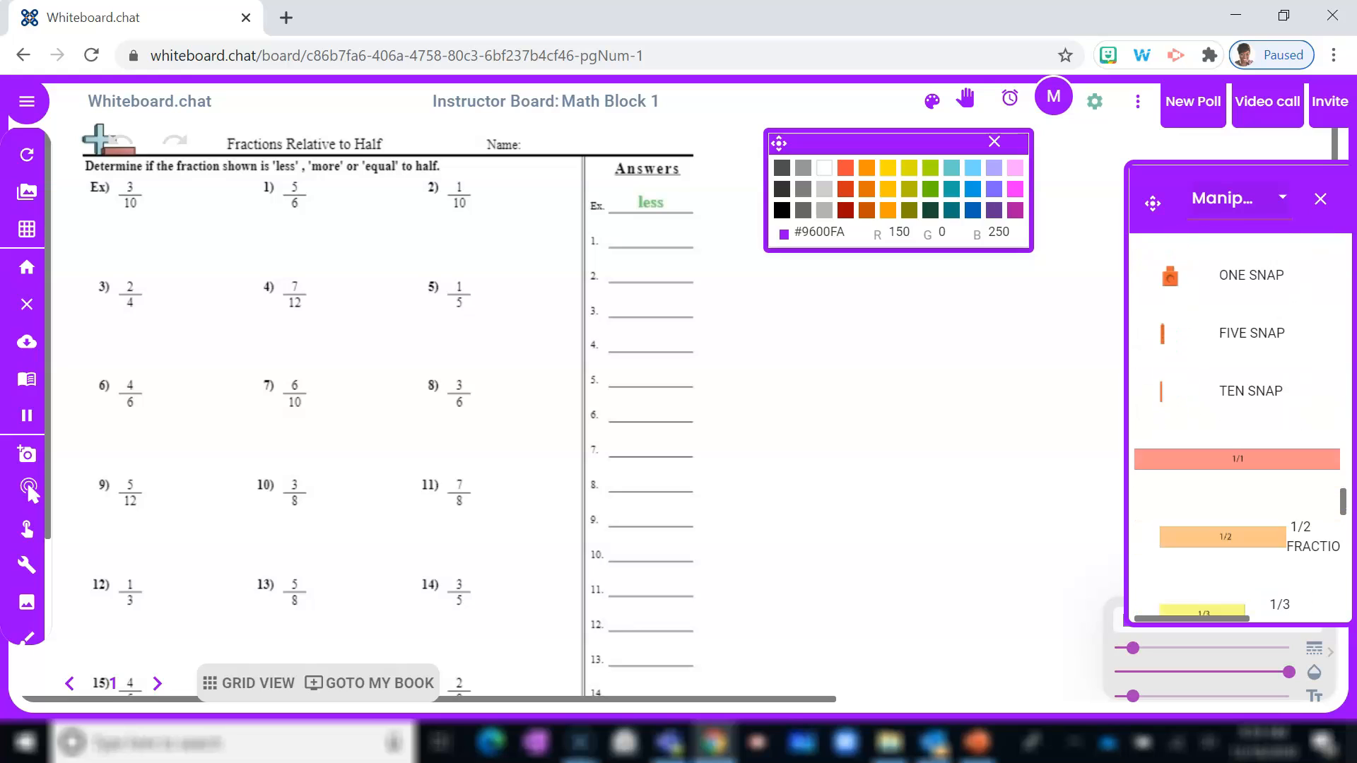
scroll(down, 3)
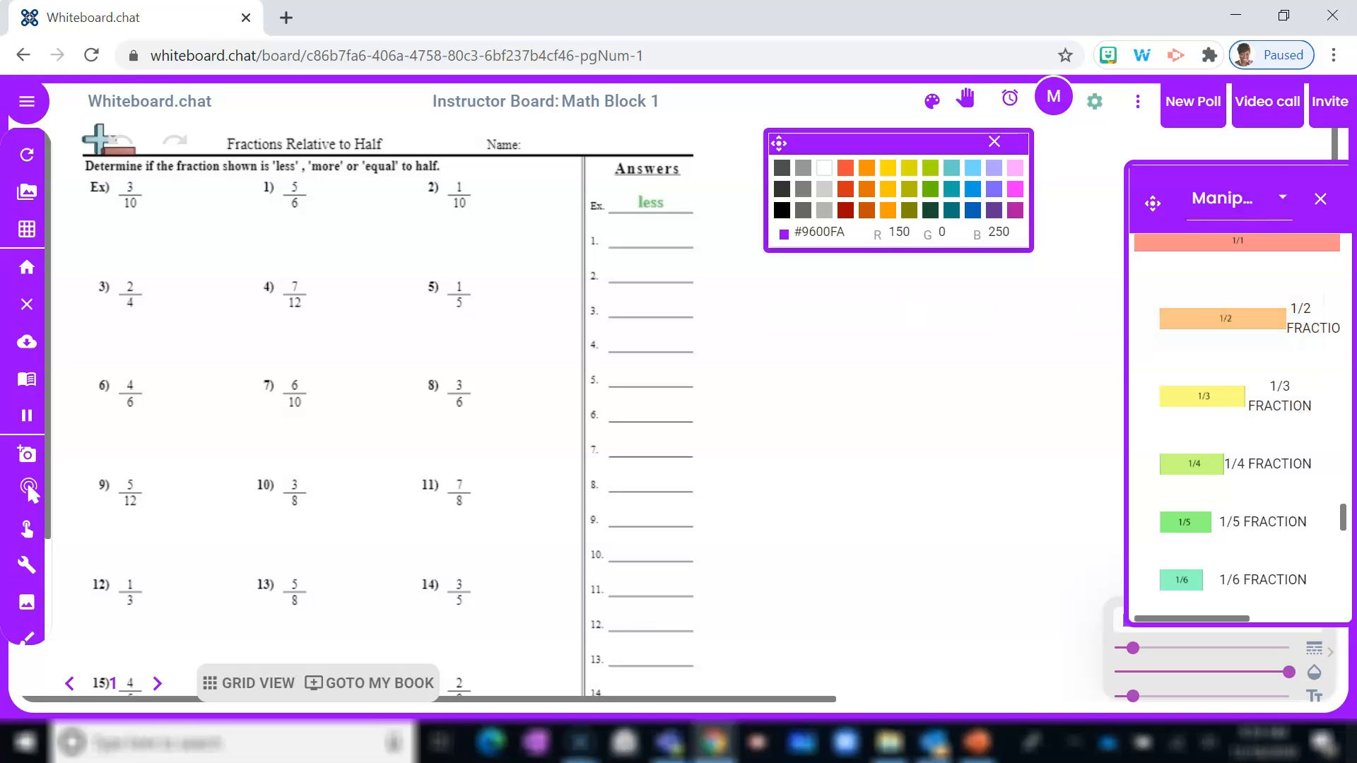
Place a 1/2 fraction bar on the board with a 1/10 bar under its left end
drag(1223, 319, 874, 308)
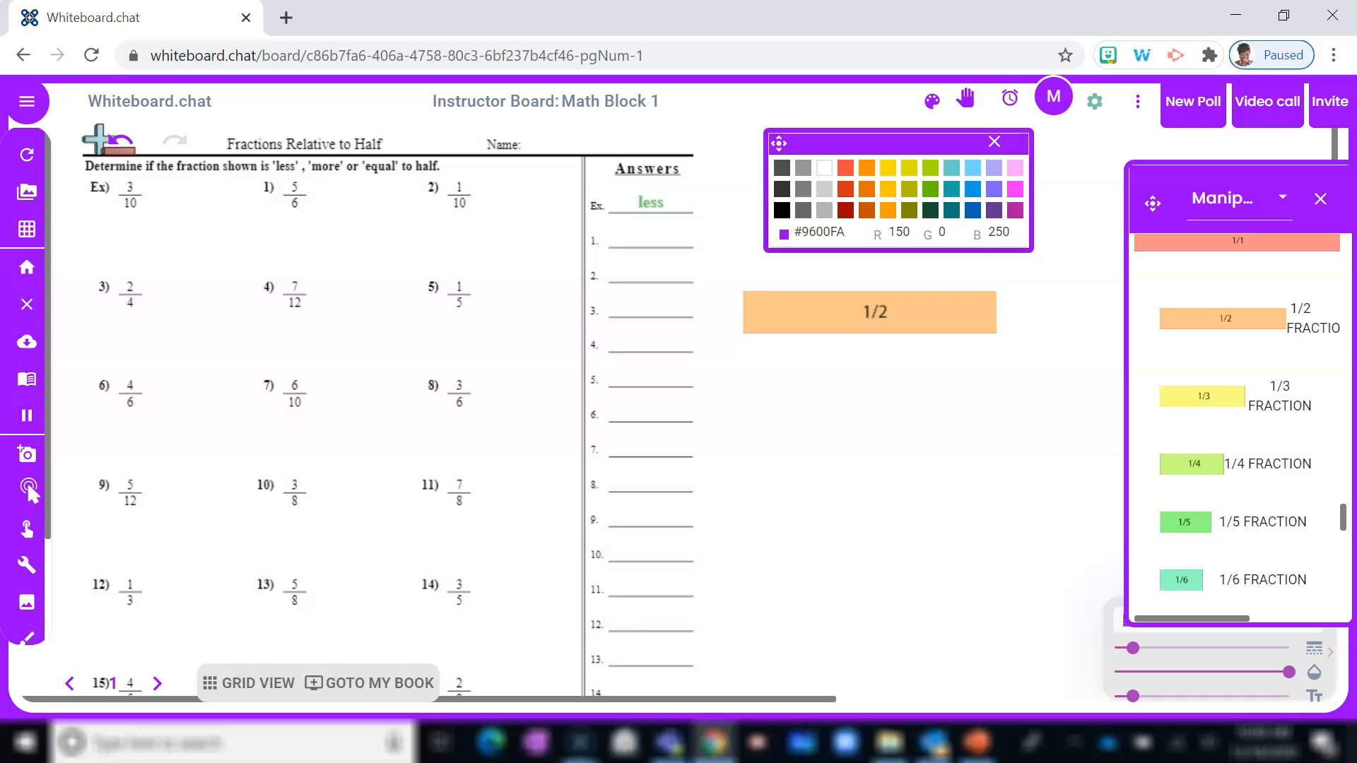
scroll(down, 3)
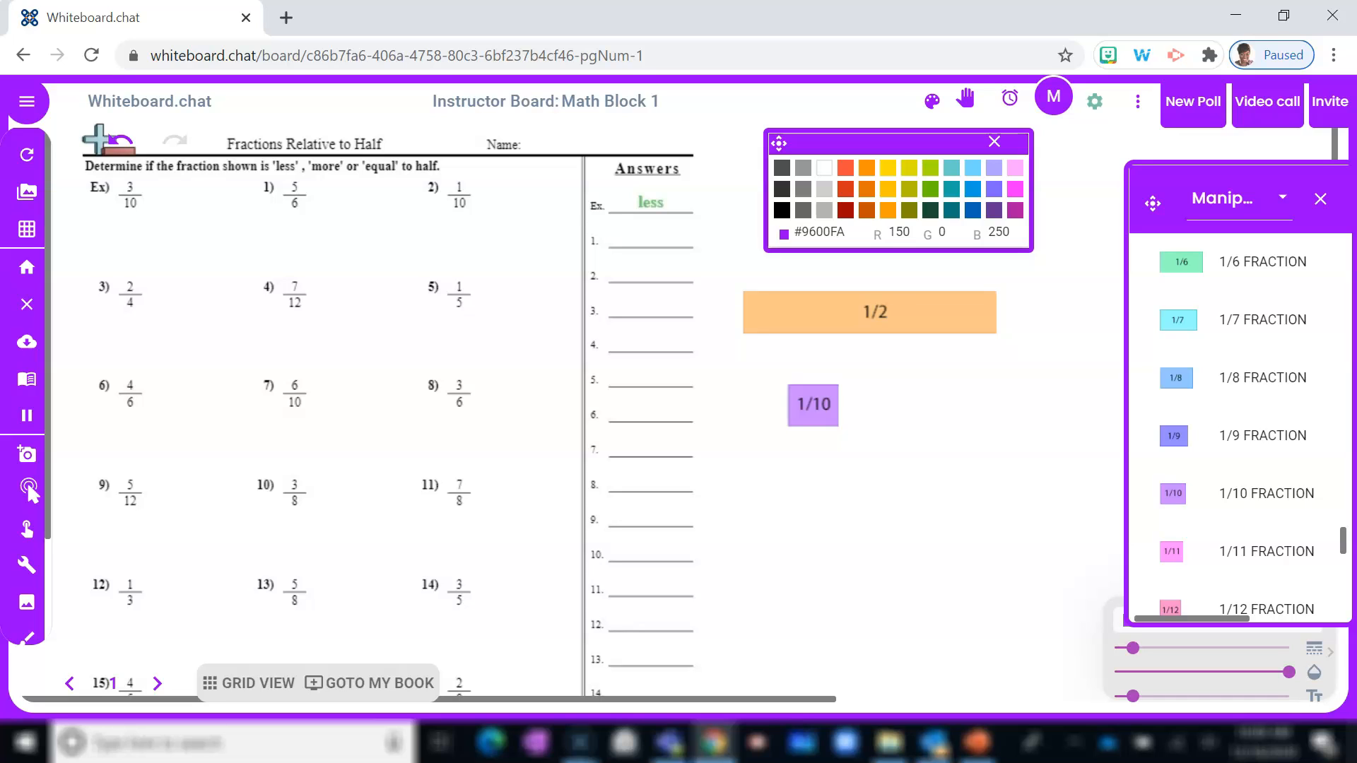
click(811, 405)
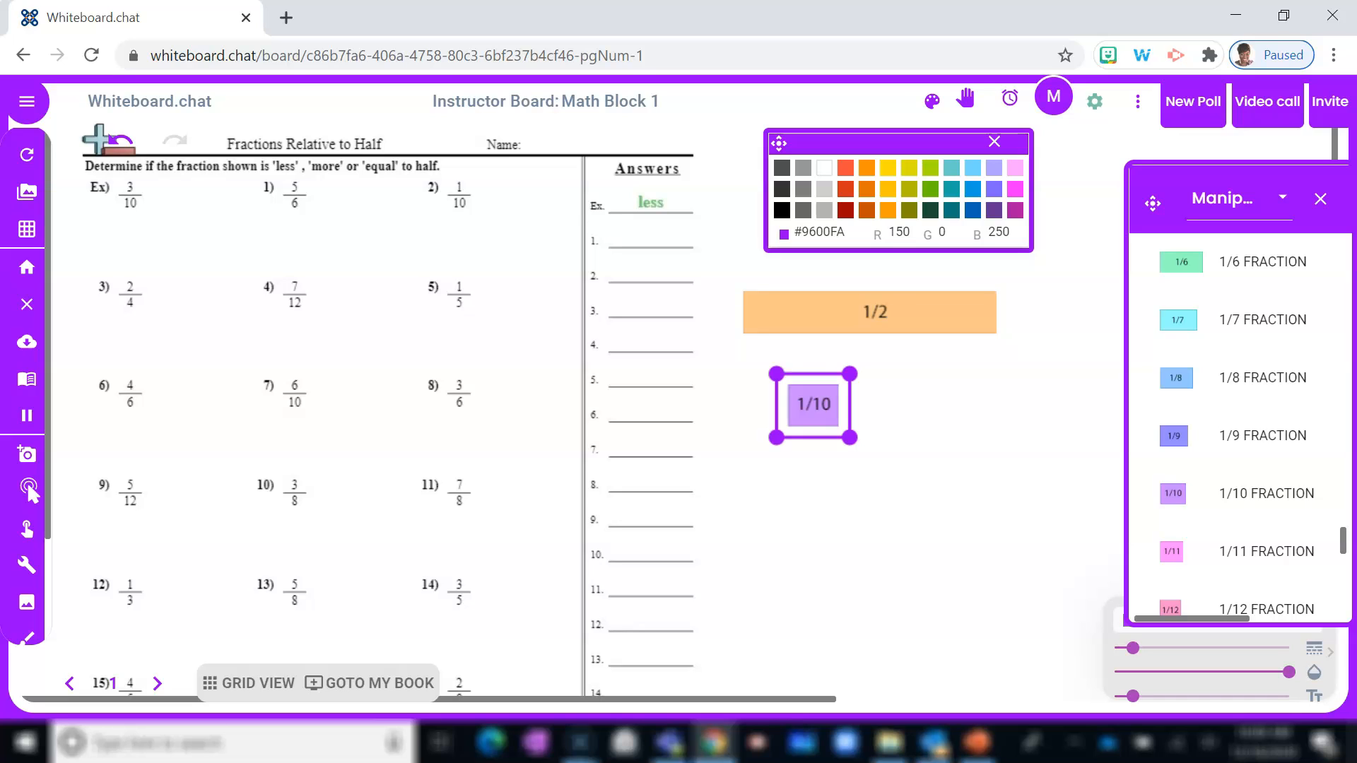
right_click(812, 404)
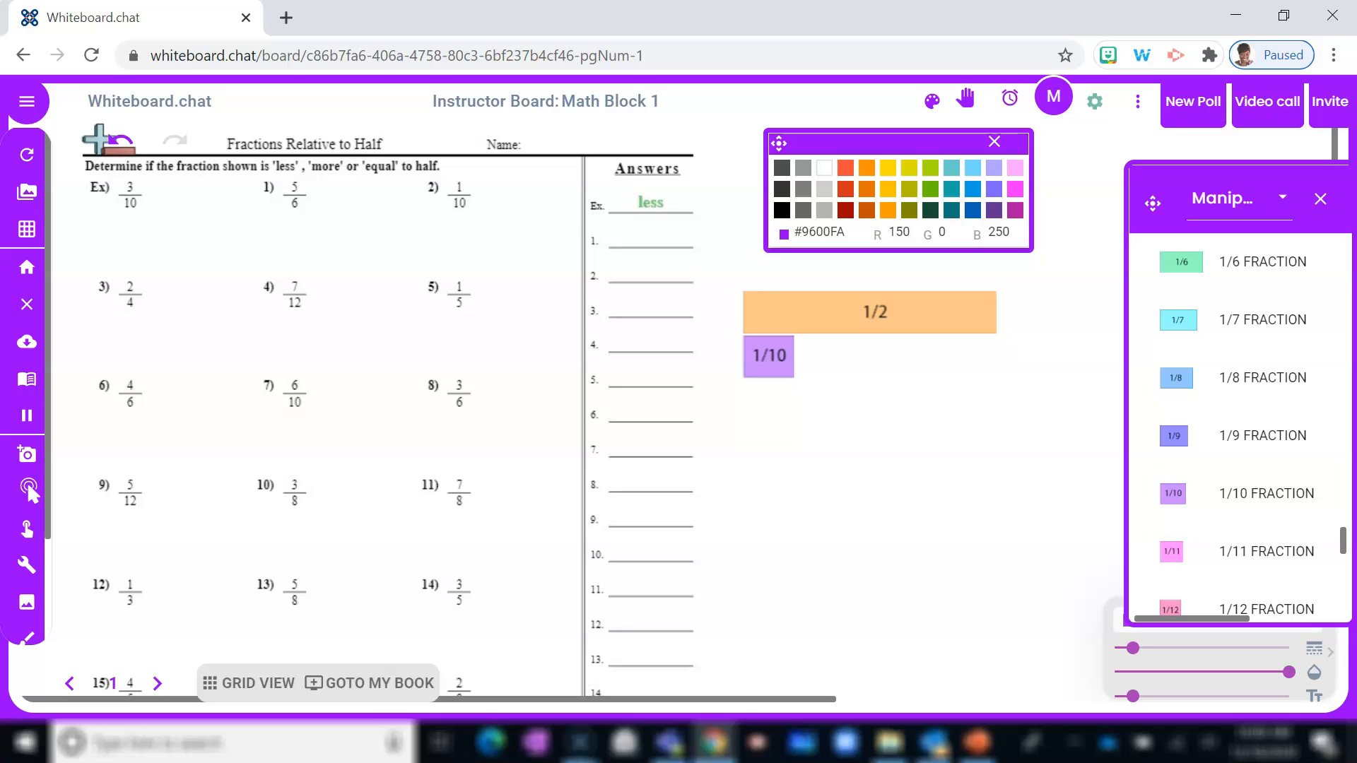
right_click(768, 356)
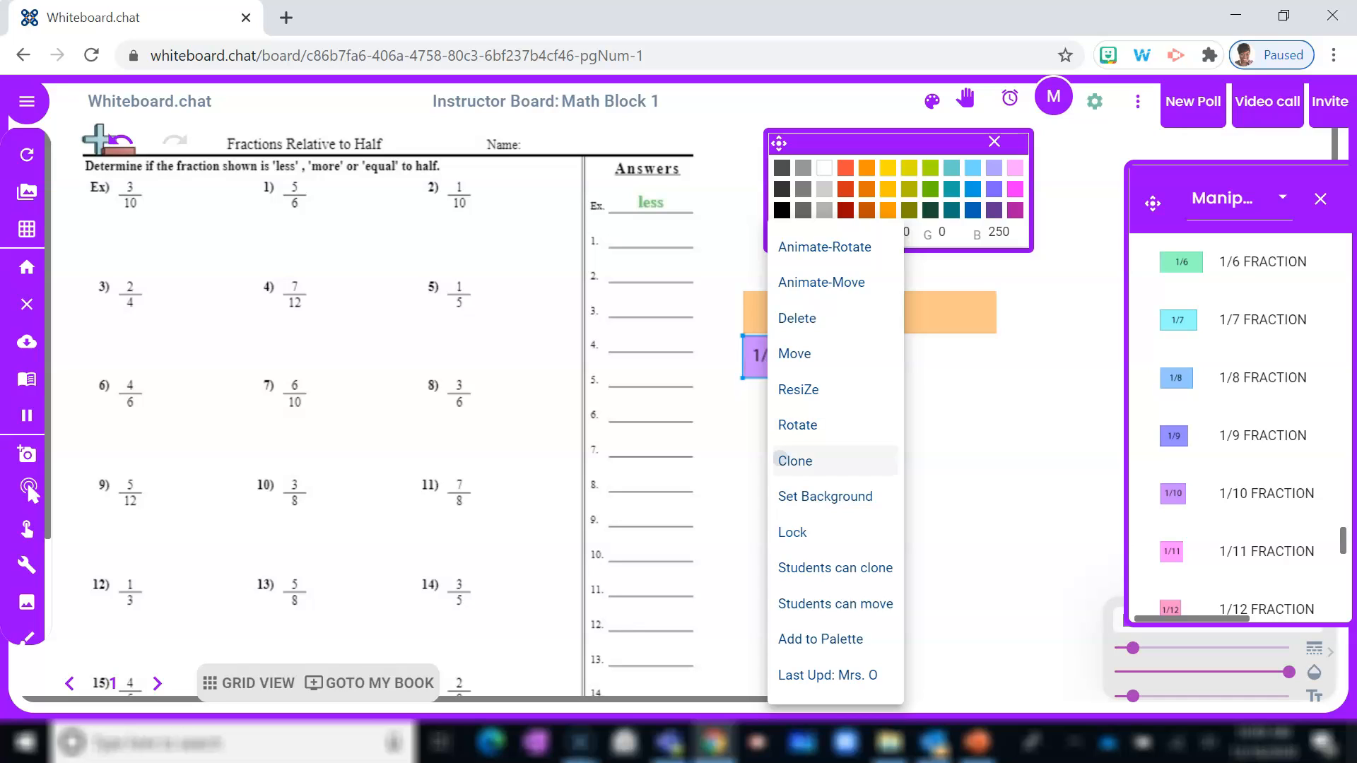
Clone the 1/10 bar, write '<1/2' beside the example, and show the invite options
click(795, 460)
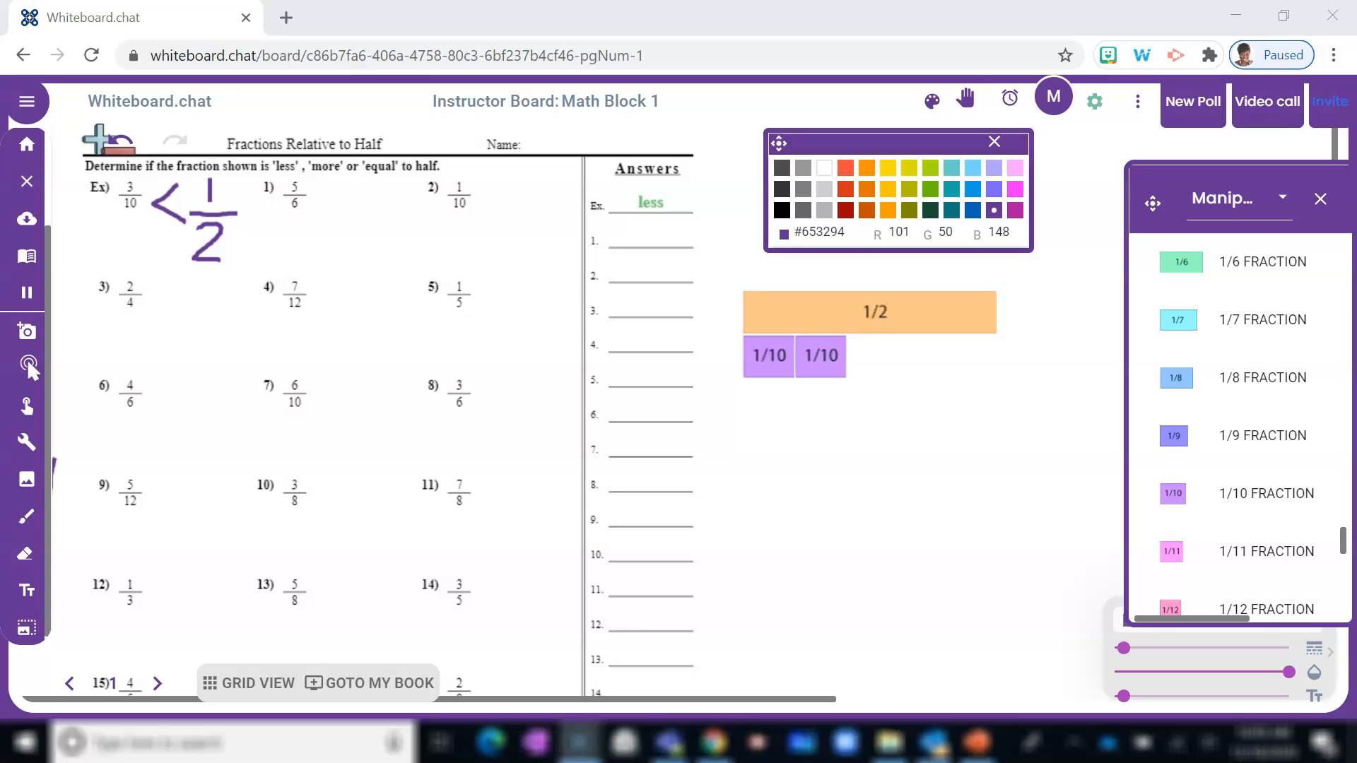
click(1330, 101)
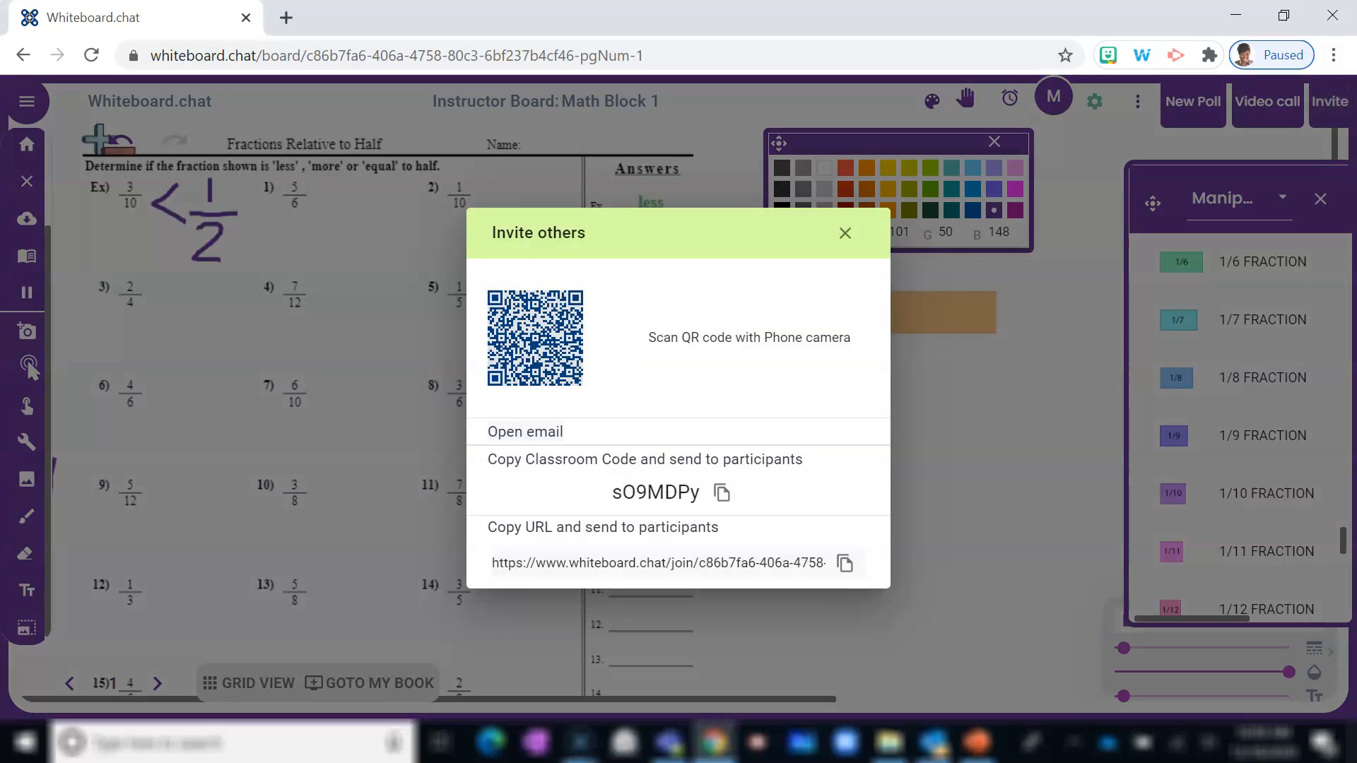
Copy the classroom code and the join URL from the Invite others dialog
click(720, 492)
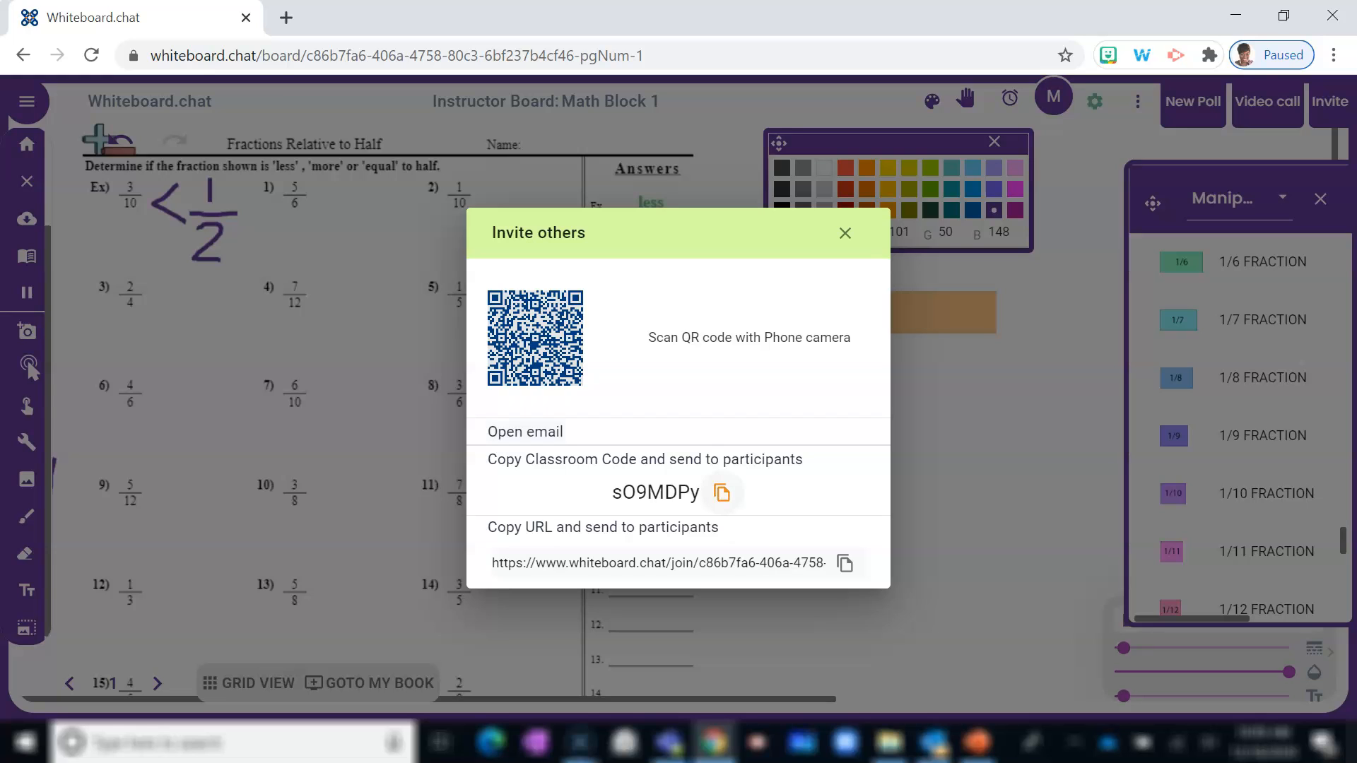
click(721, 493)
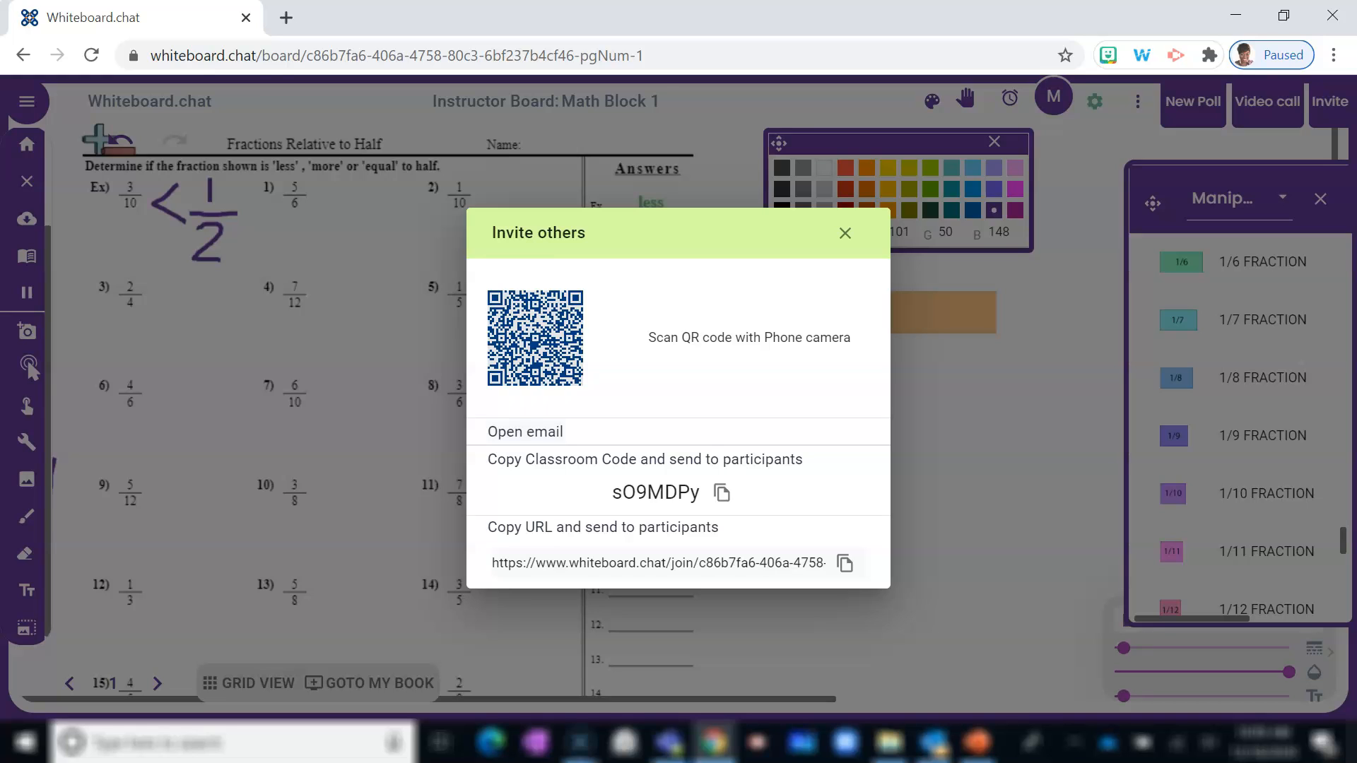
mouse_move(845, 563)
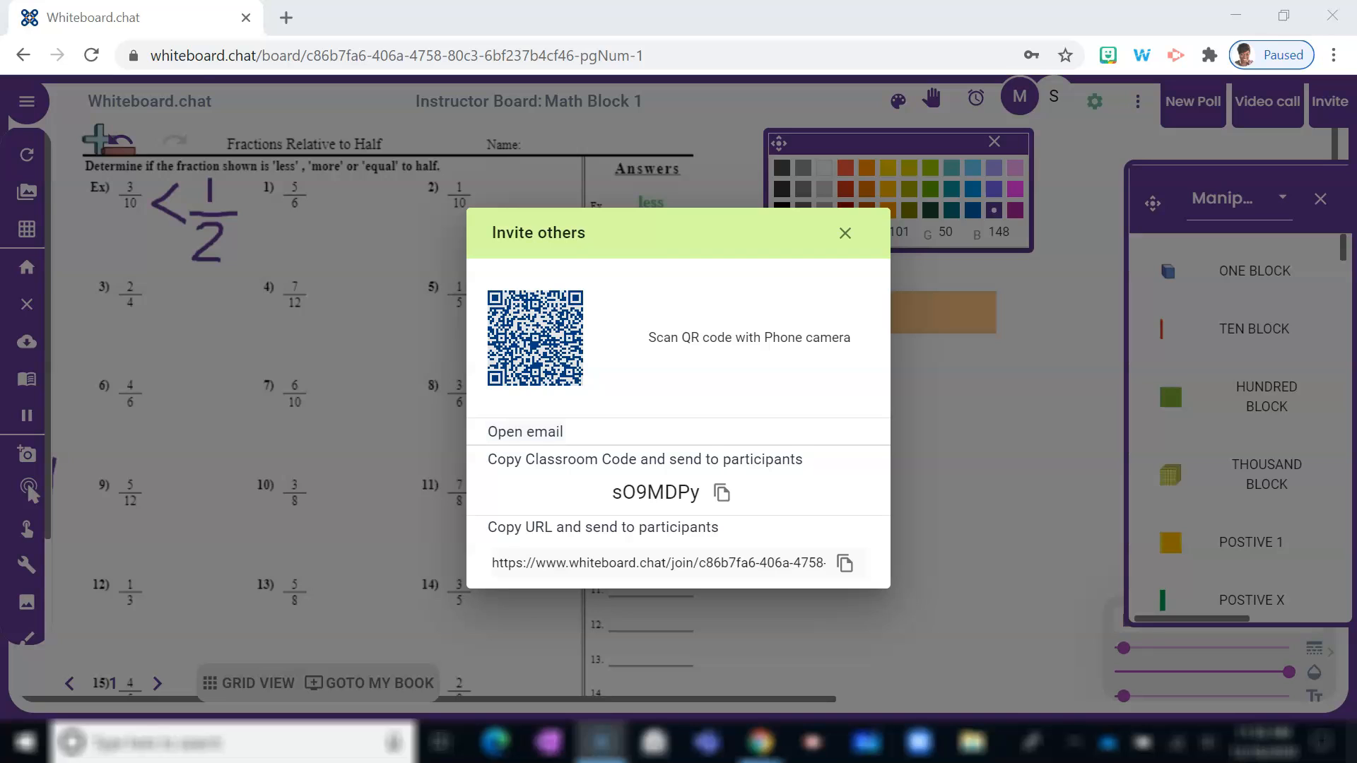
Open and close board settings, then load the join link in an Incognito window
click(844, 233)
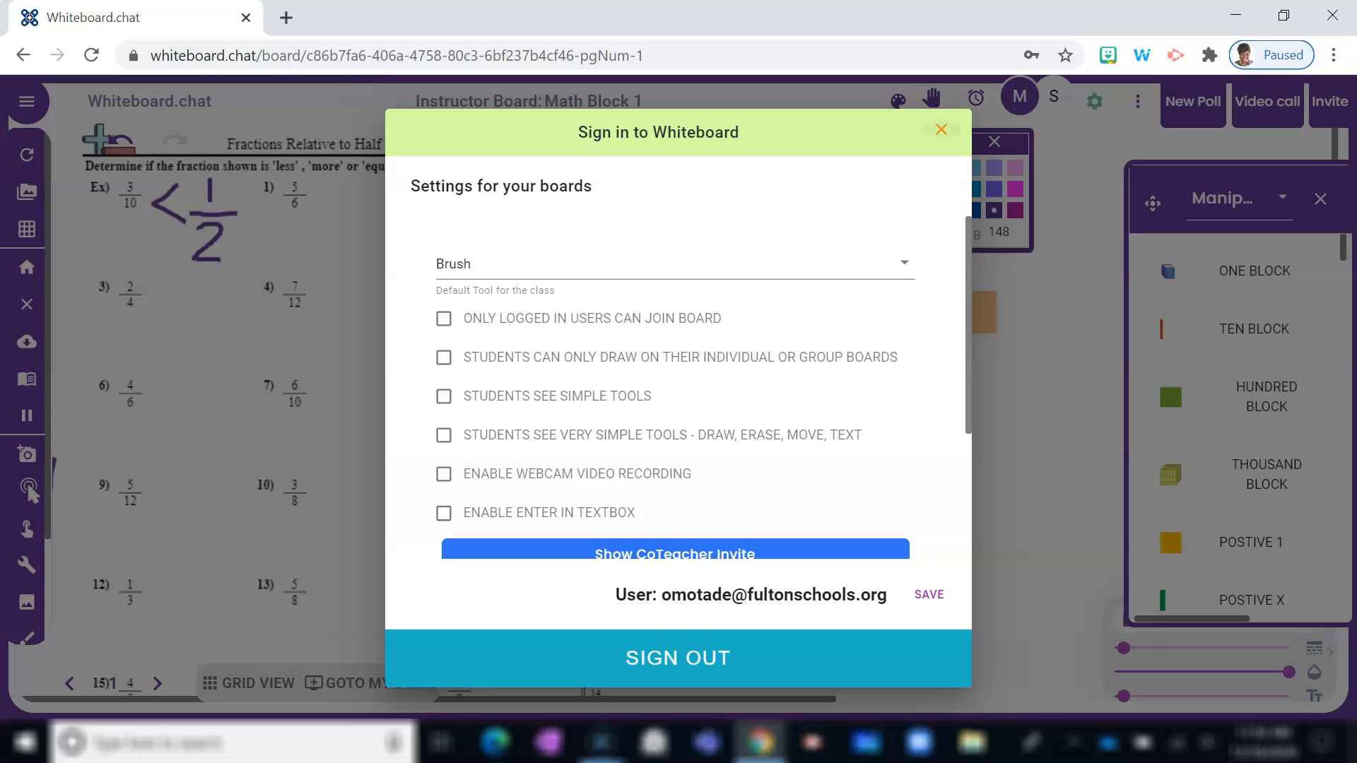
click(941, 129)
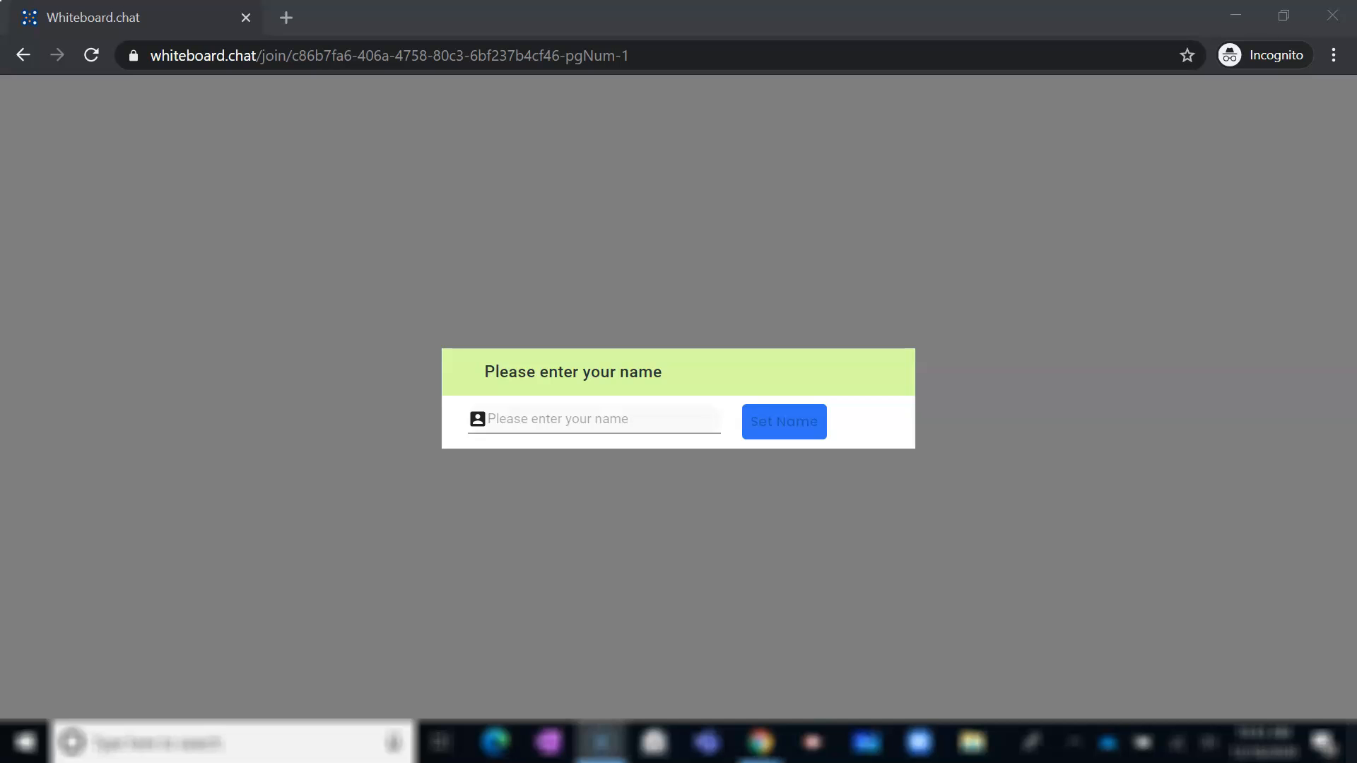
Enter the name Student 1 and join the student board
text(St)
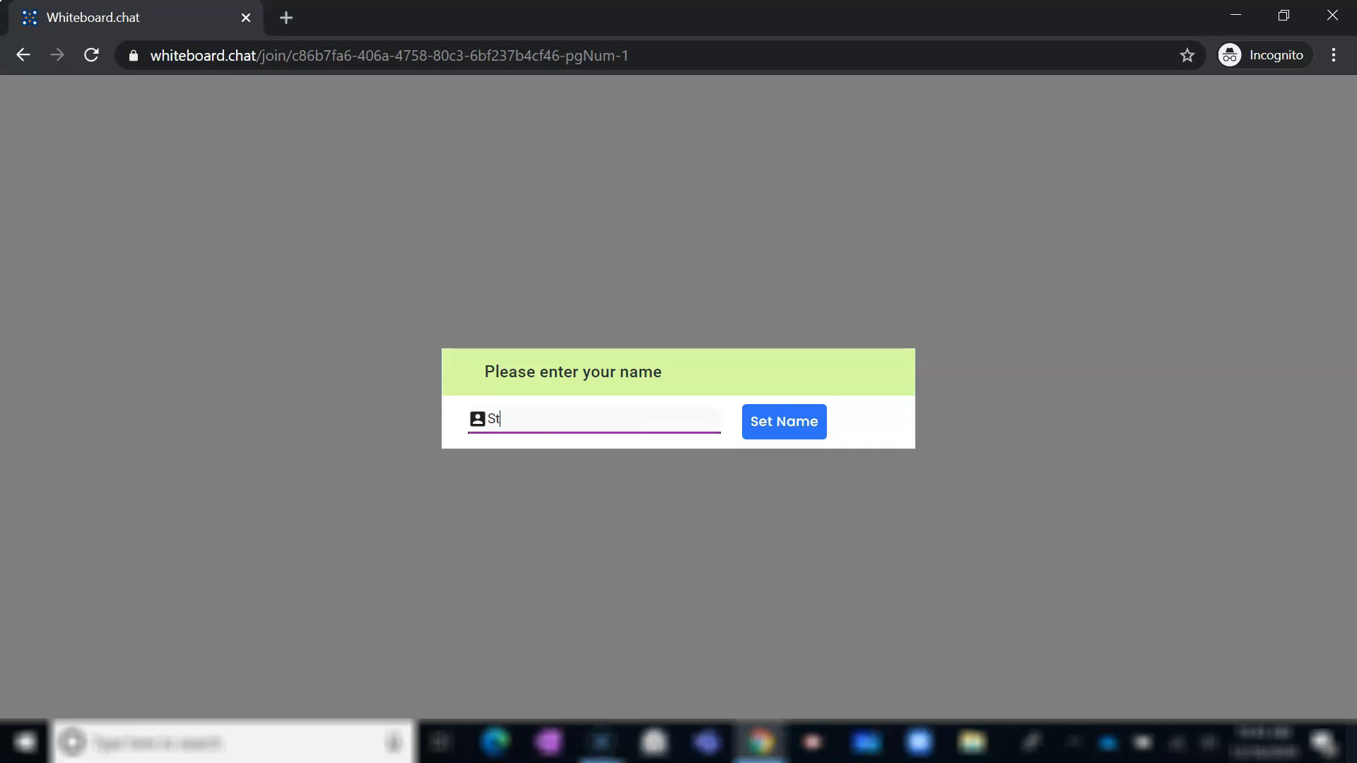
click(782, 421)
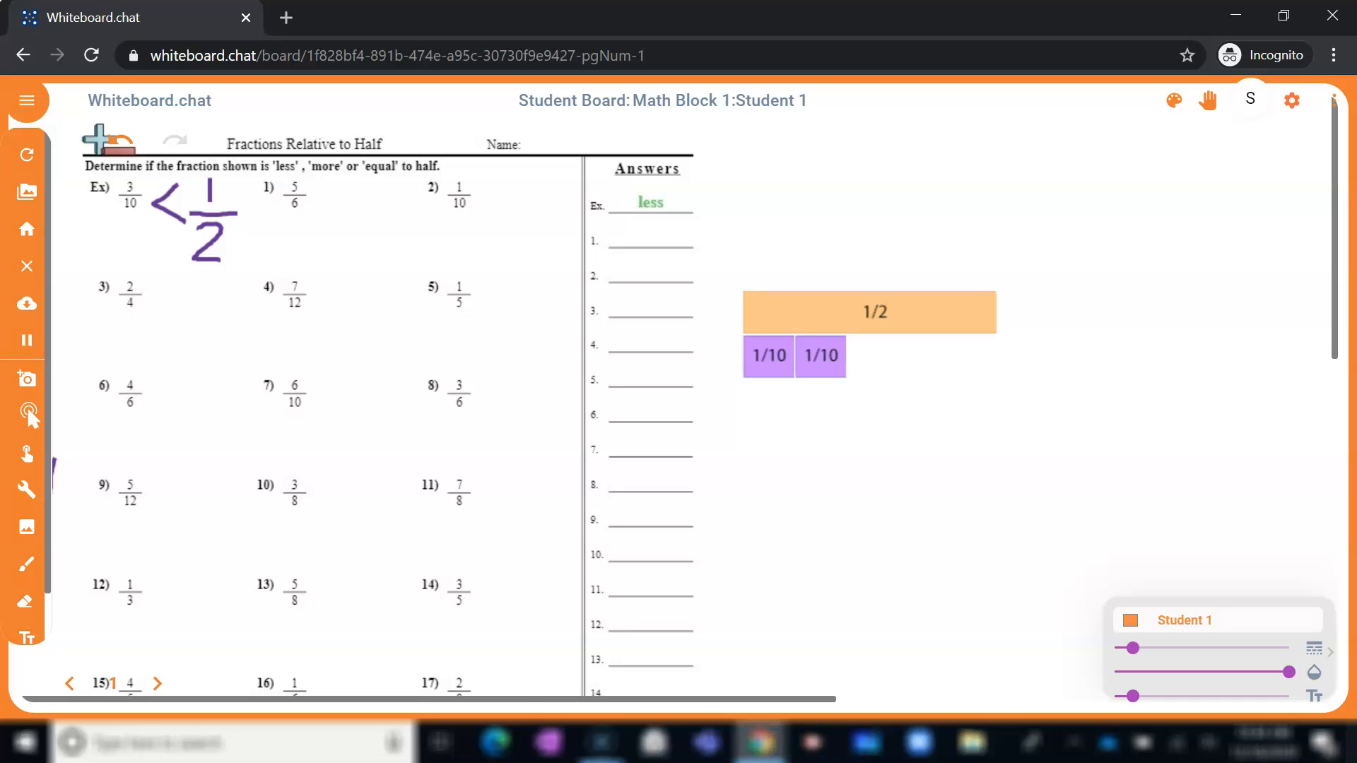
Close the instructor board's Invite dialog, then open the student board's colour picker and Math symbols library
click(286, 17)
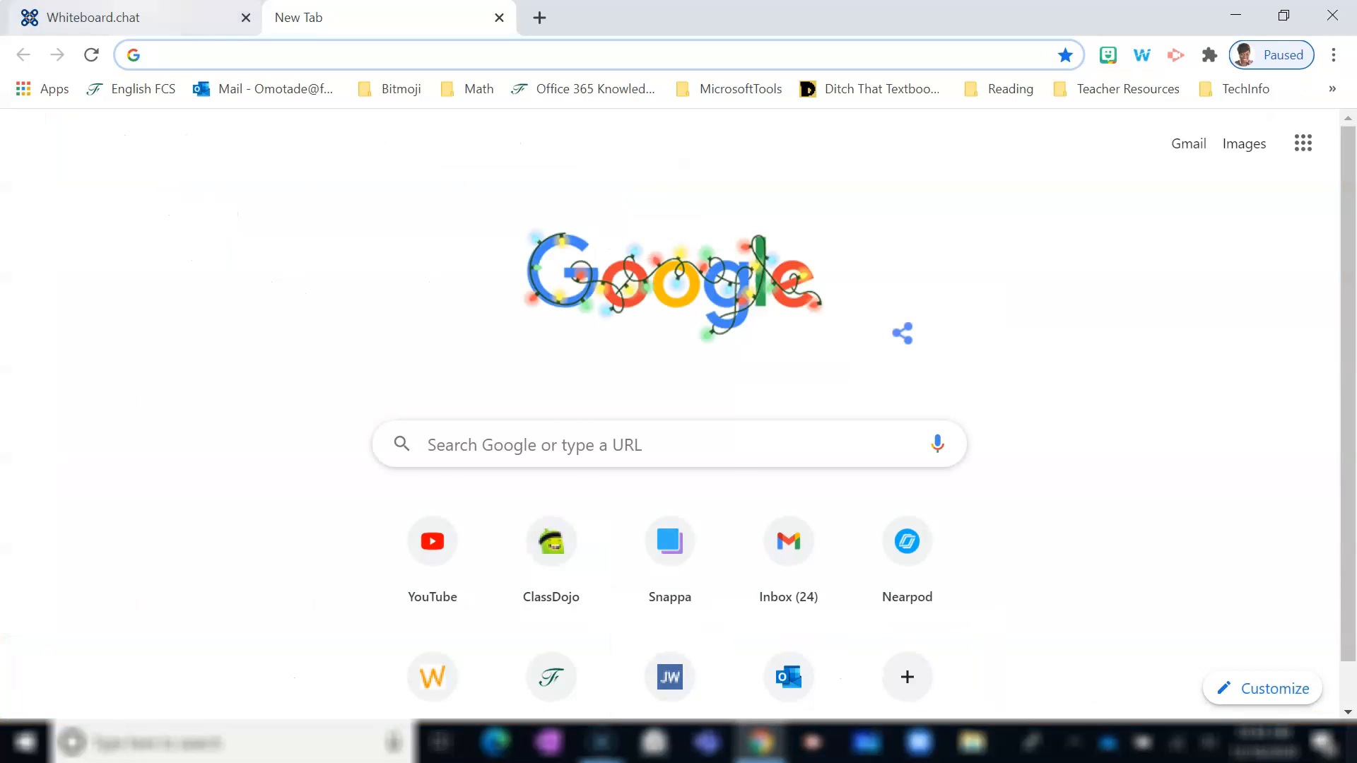
click(130, 17)
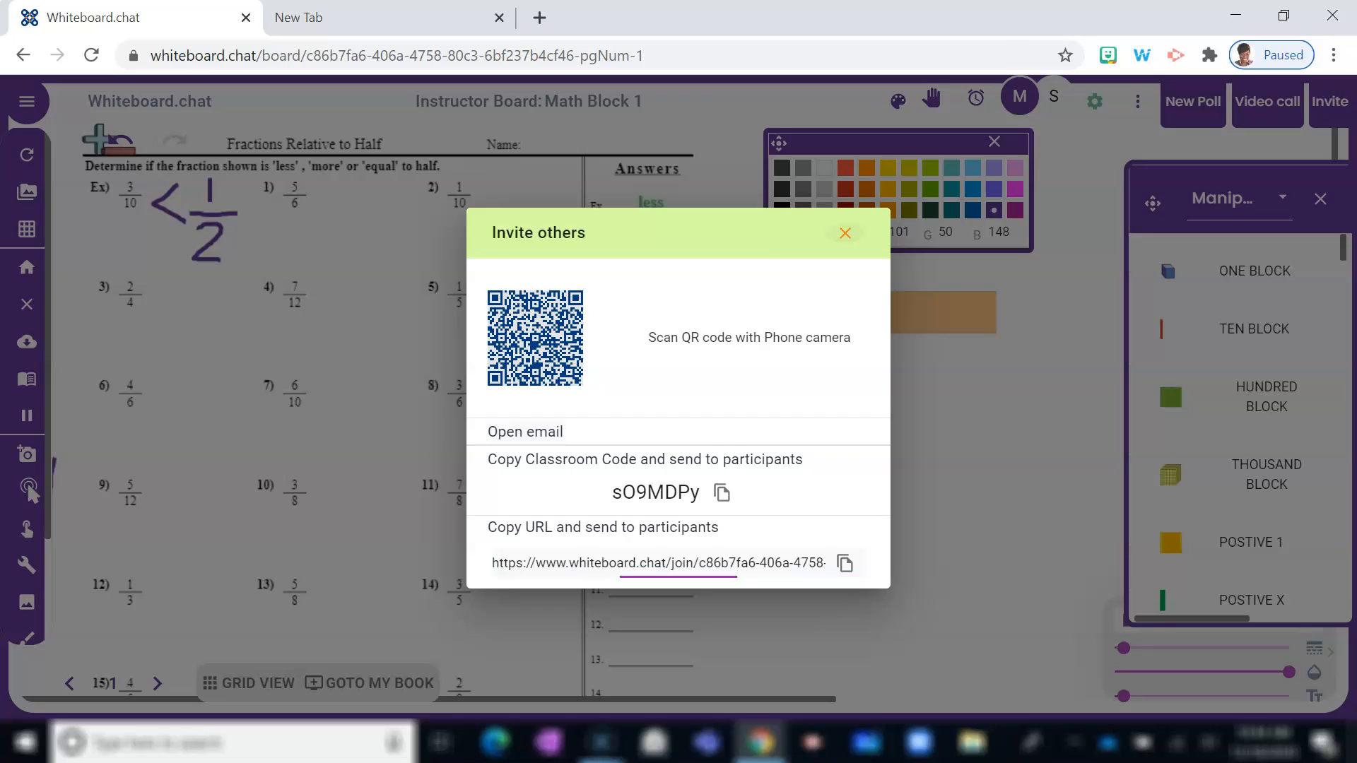
click(844, 232)
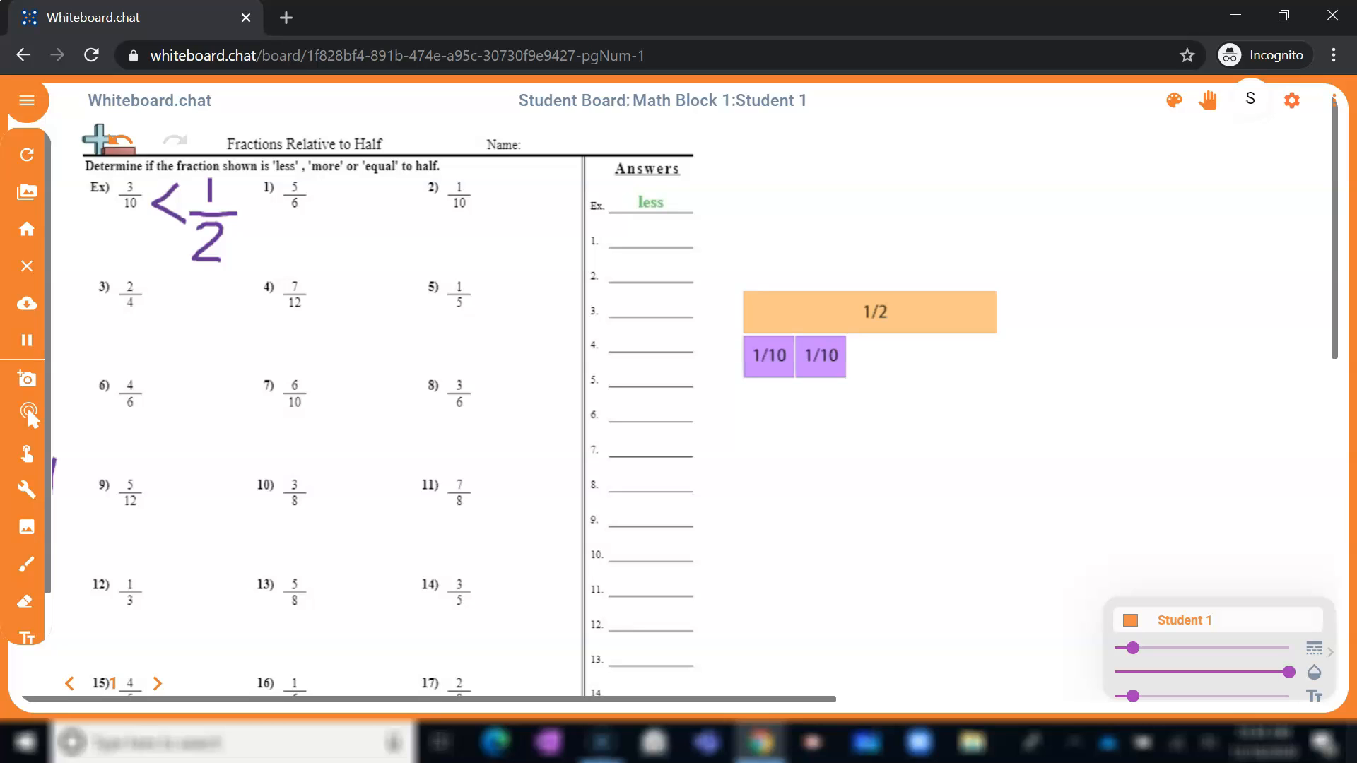
click(1172, 99)
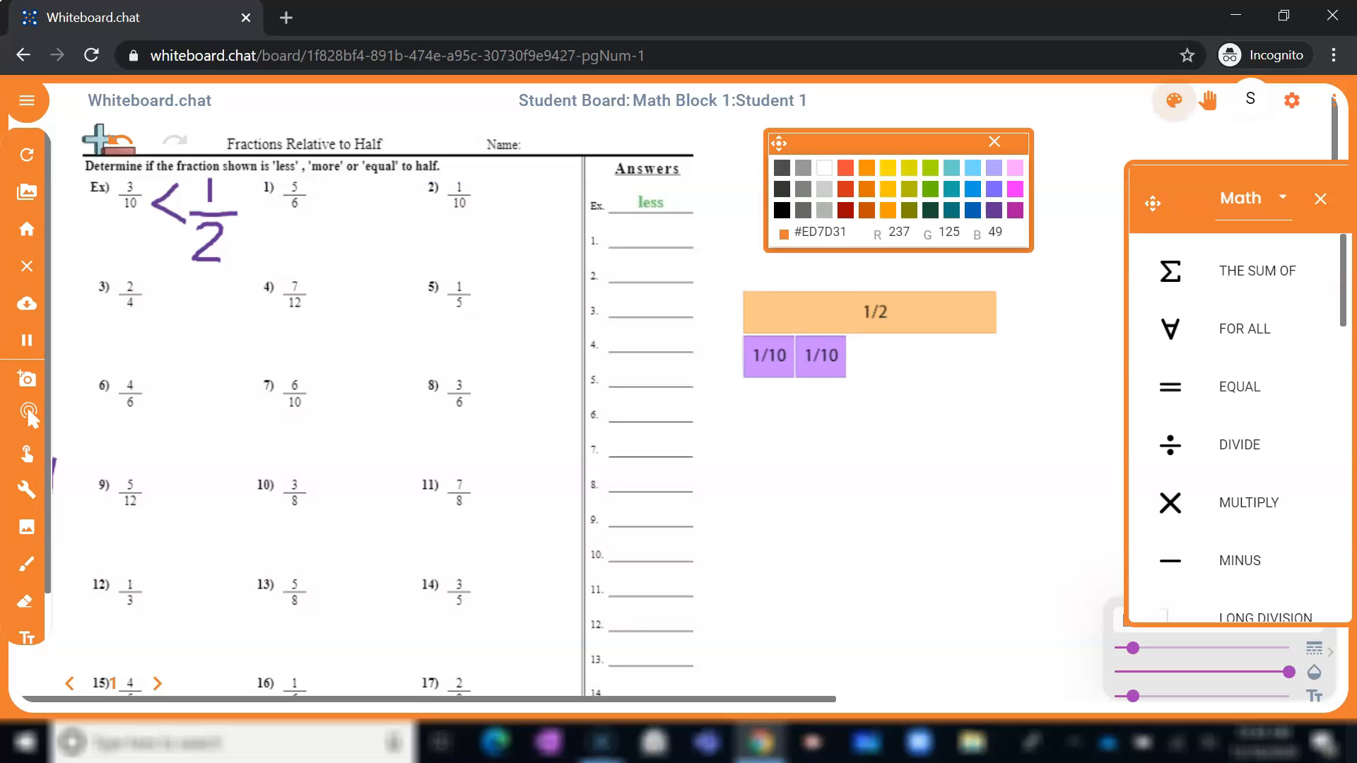
Switch the student's shape library to Manipulatives and scroll to the 1/5–1/10 fraction strips
click(1252, 198)
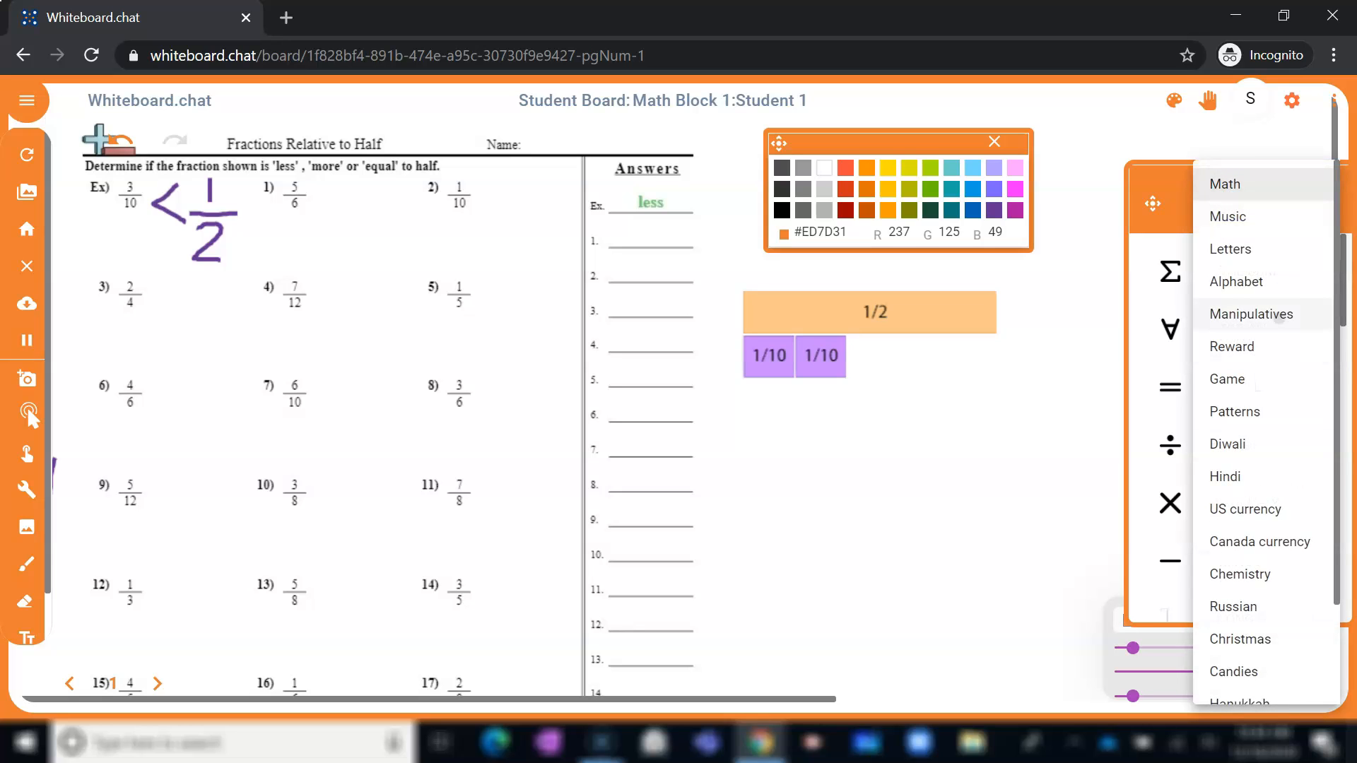
click(1250, 314)
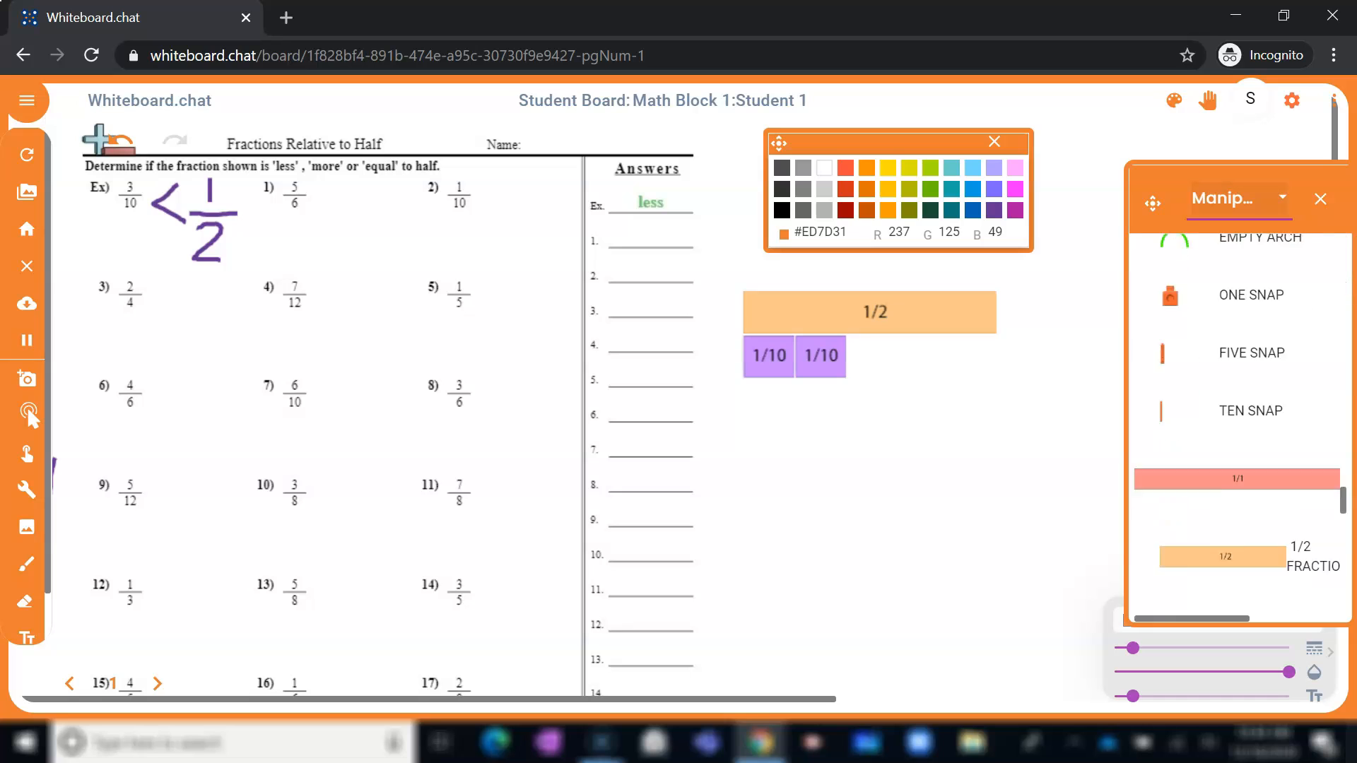
scroll(down, 3)
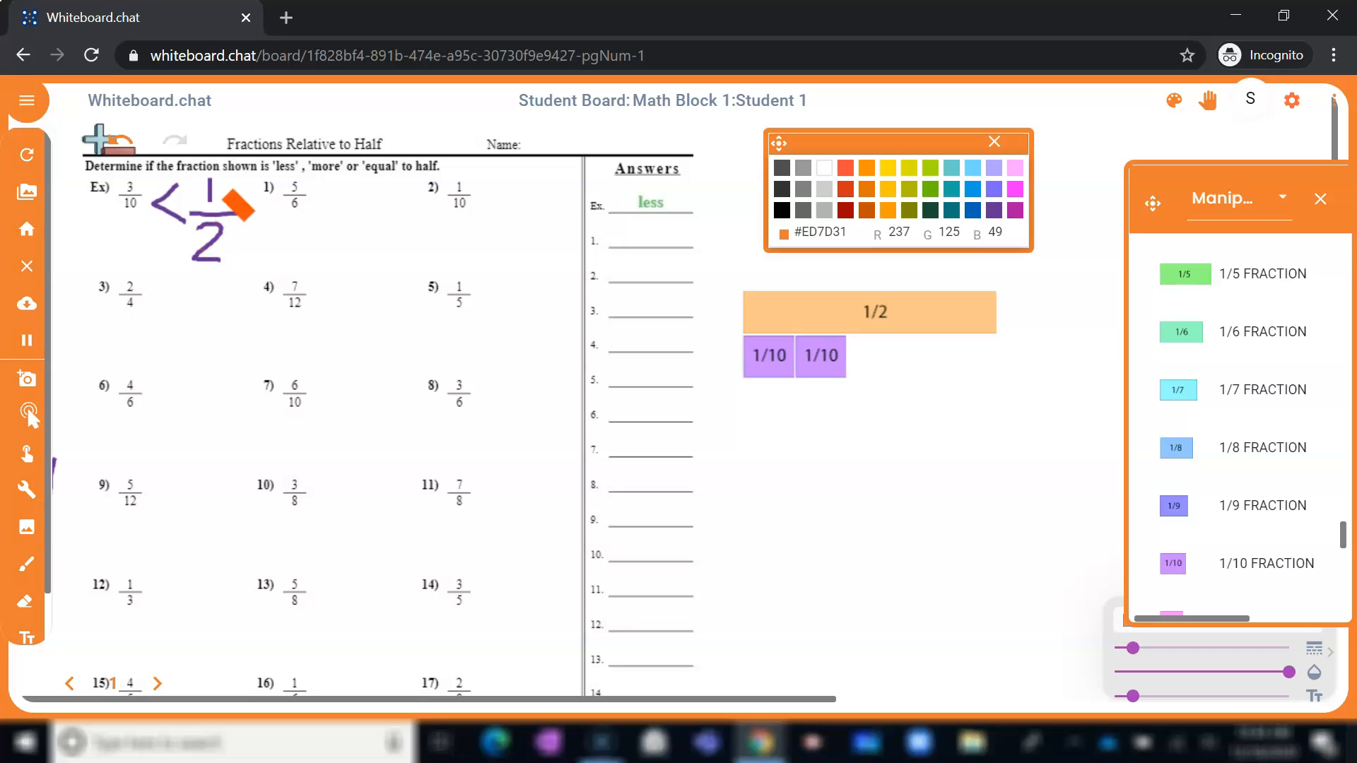
drag(234, 208, 112, 216)
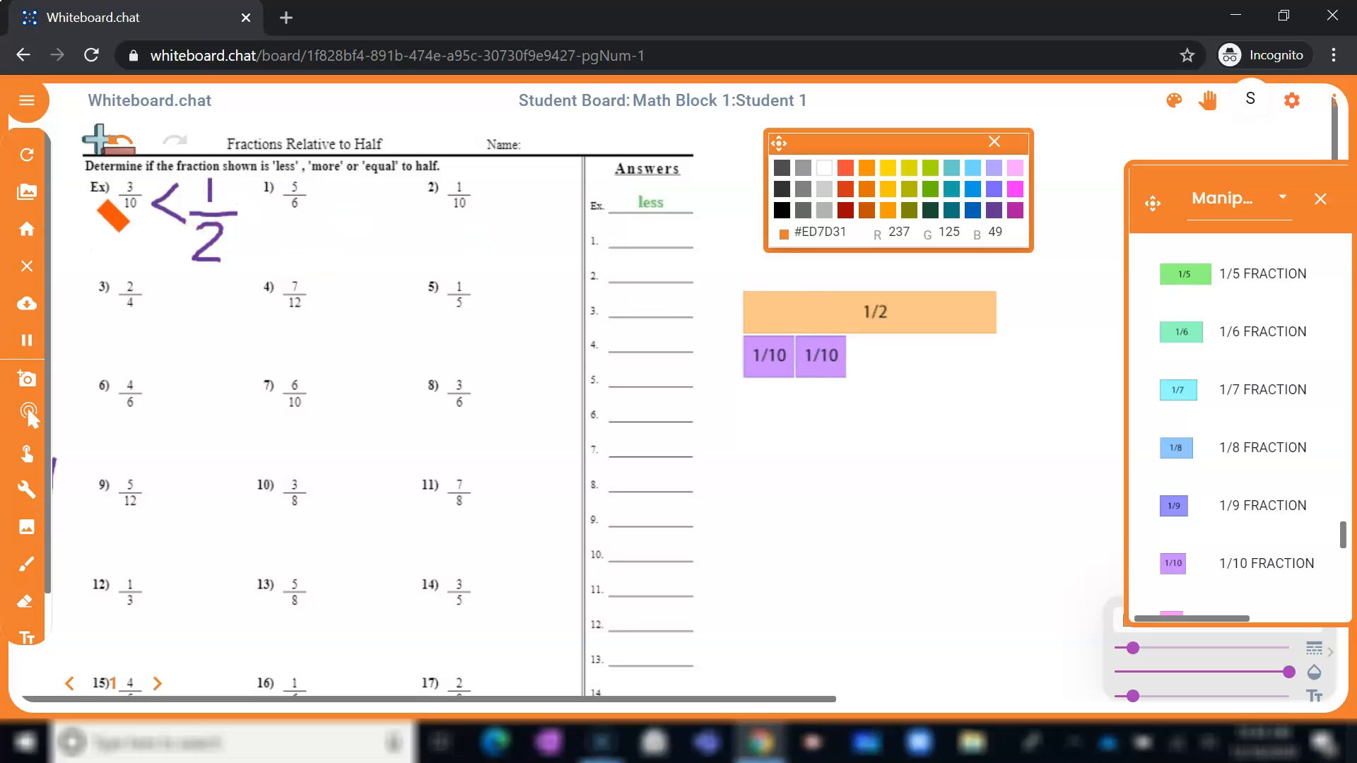
drag(112, 218, 111, 656)
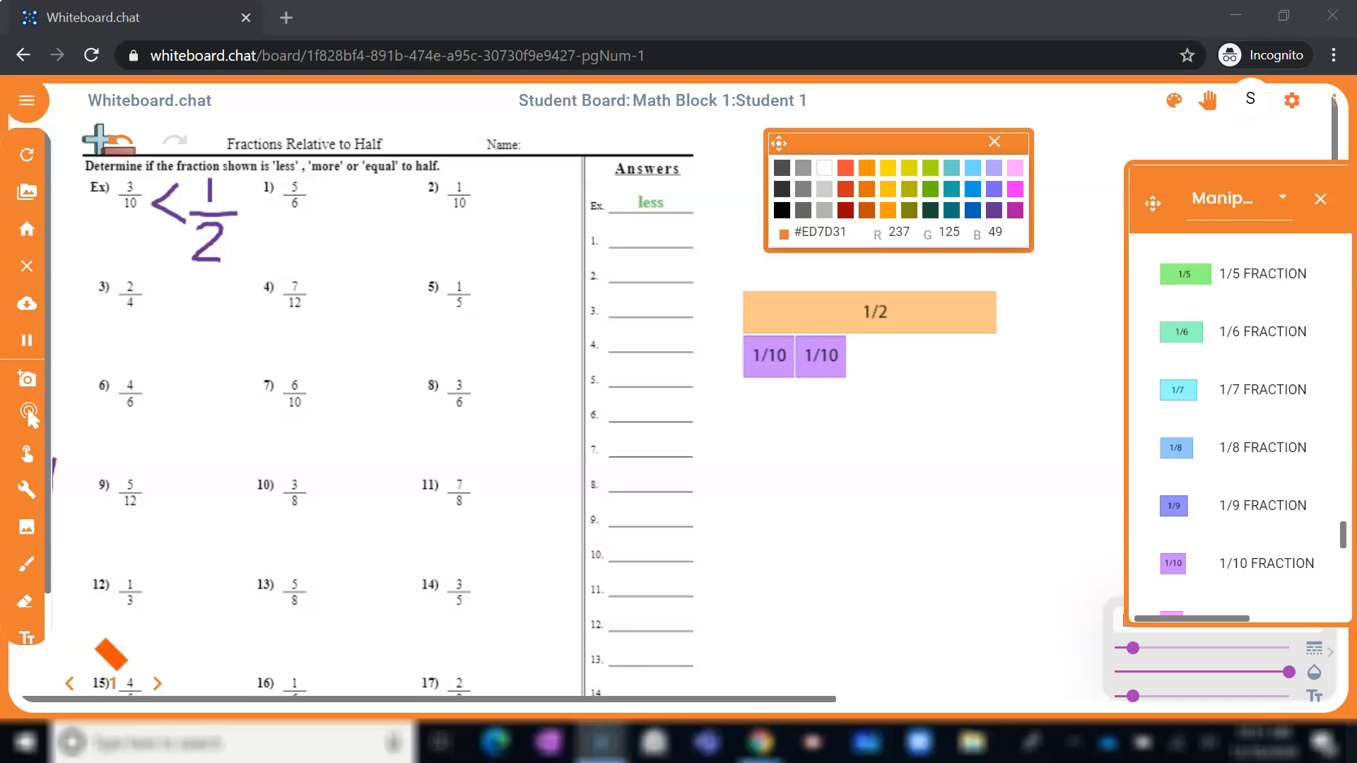
drag(110, 655, 716, 600)
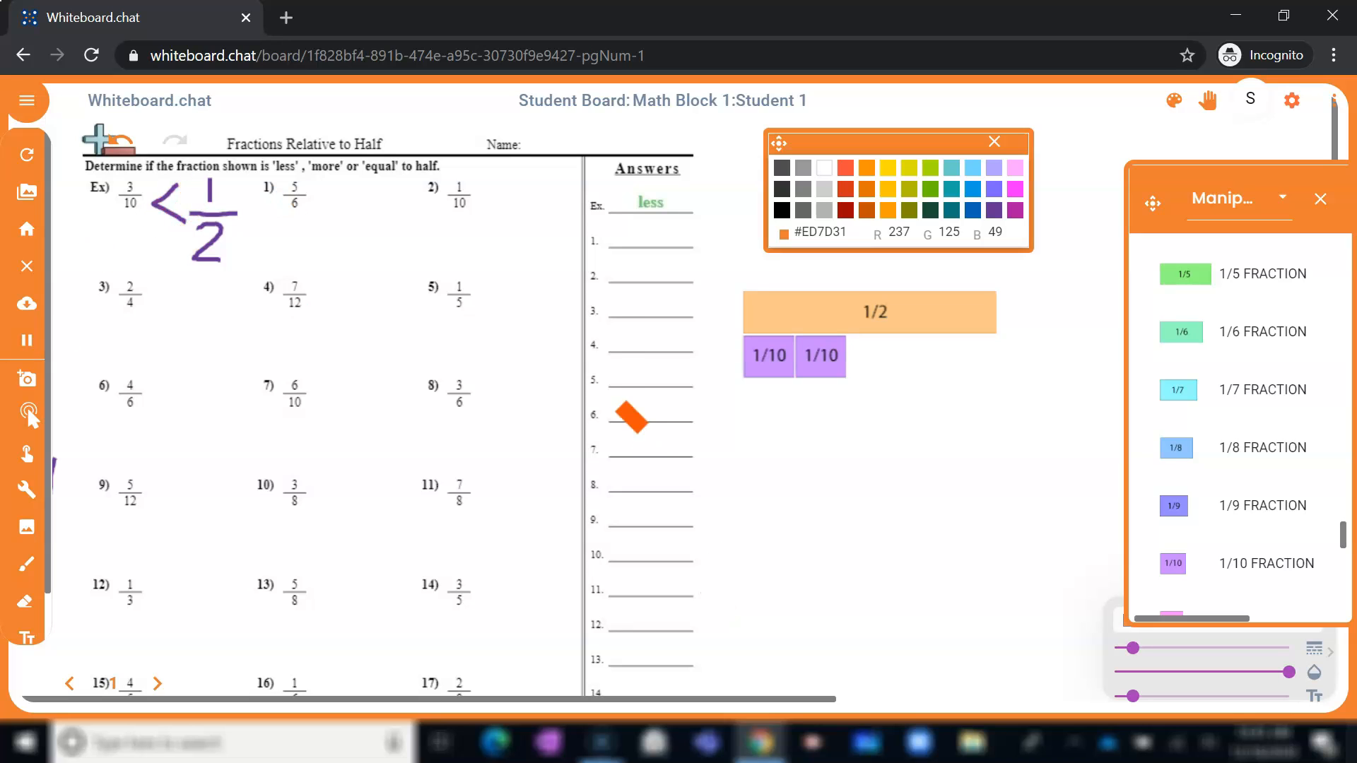
drag(632, 420, 528, 447)
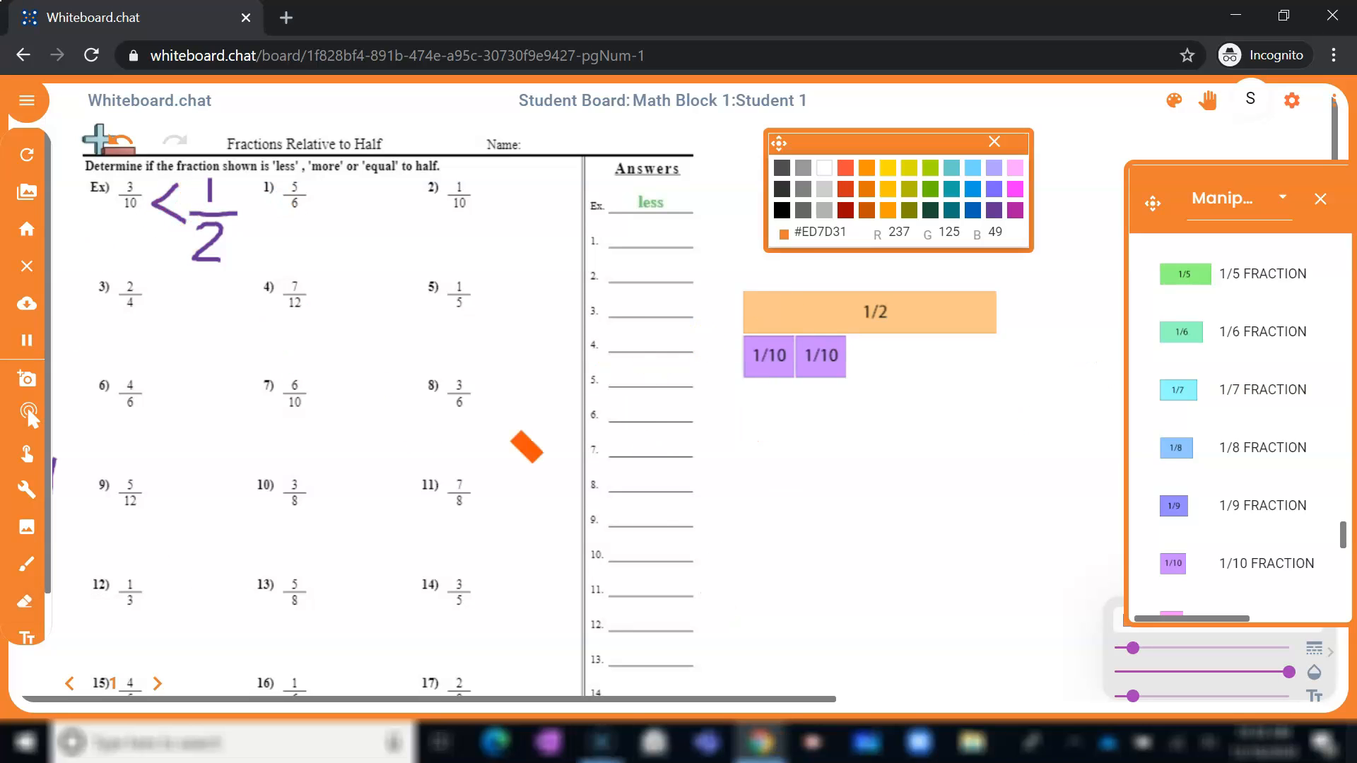
drag(526, 447, 298, 598)
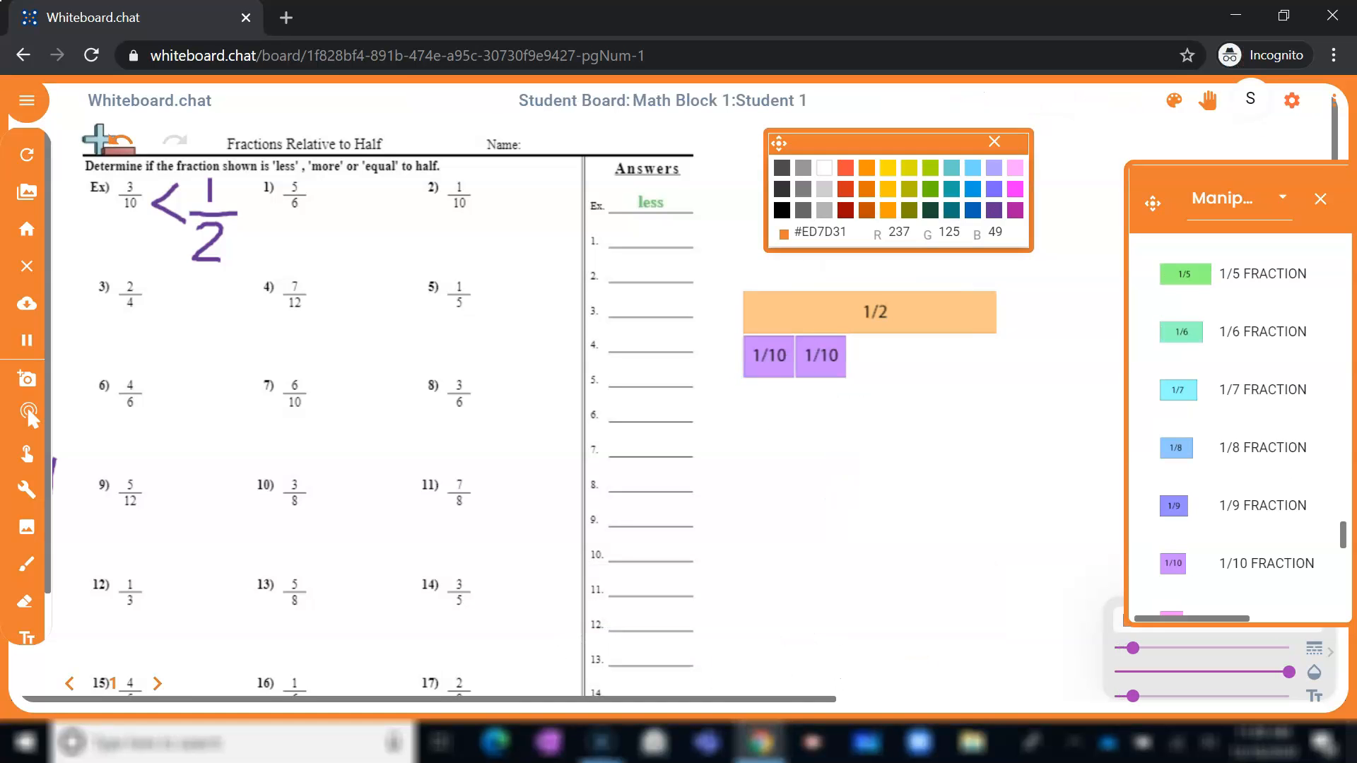
Drag one 1/10 strip from beneath the 1/2 bar toward answer line 10, then select the other
click(766, 356)
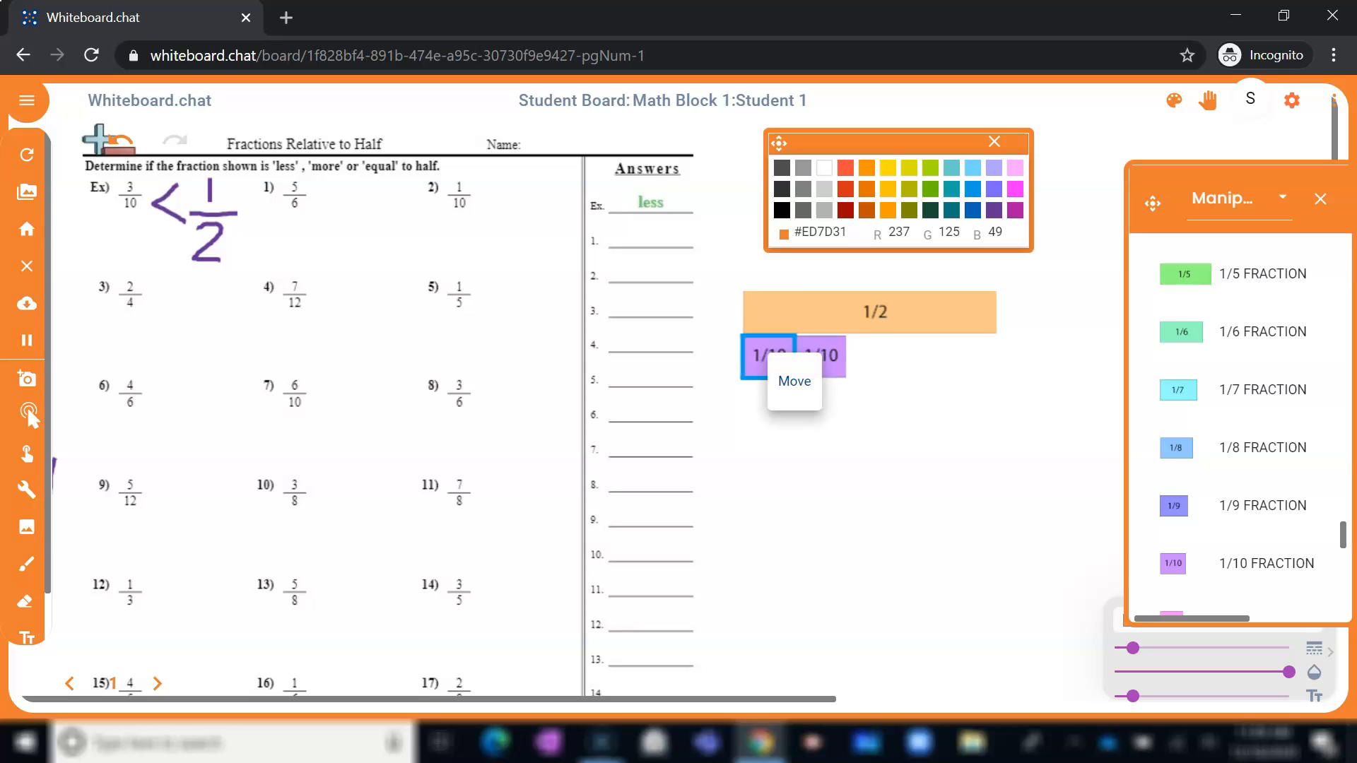
drag(766, 356, 929, 449)
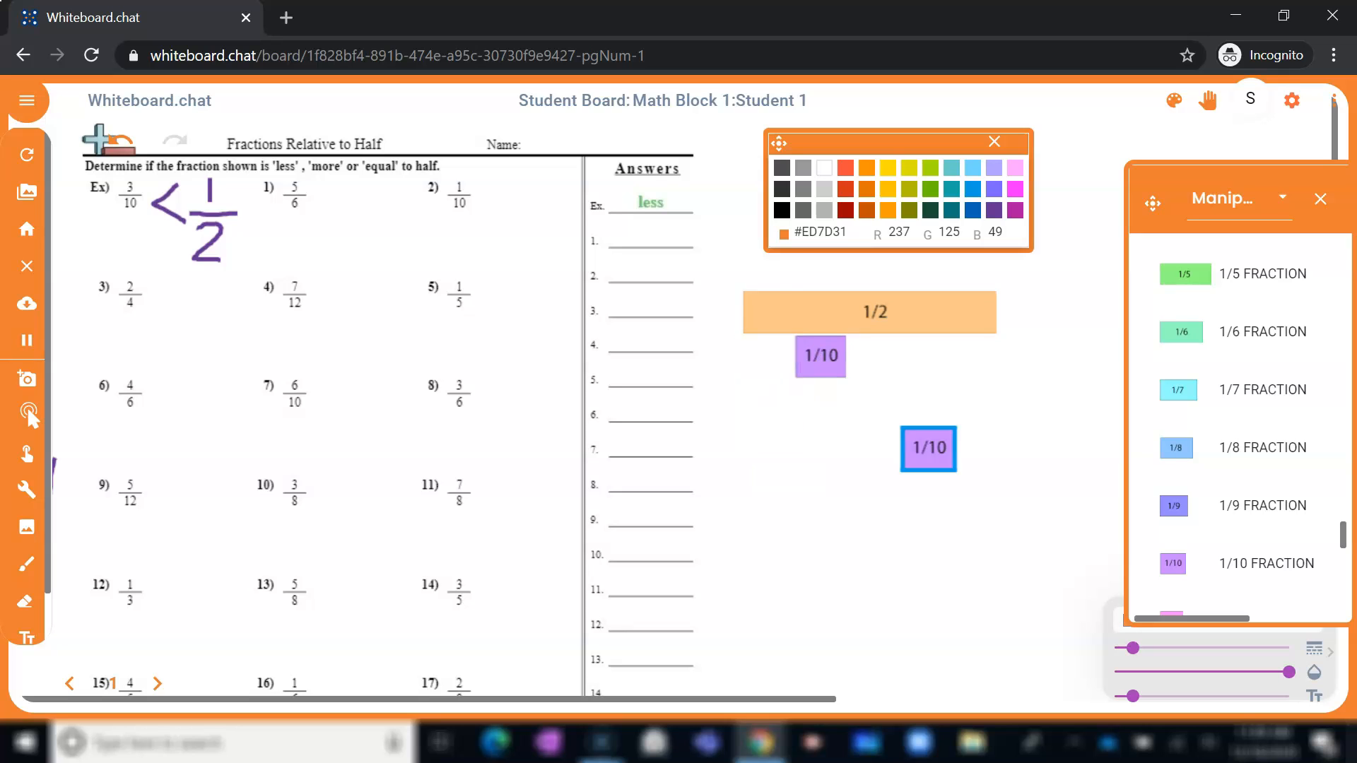
drag(928, 448, 736, 424)
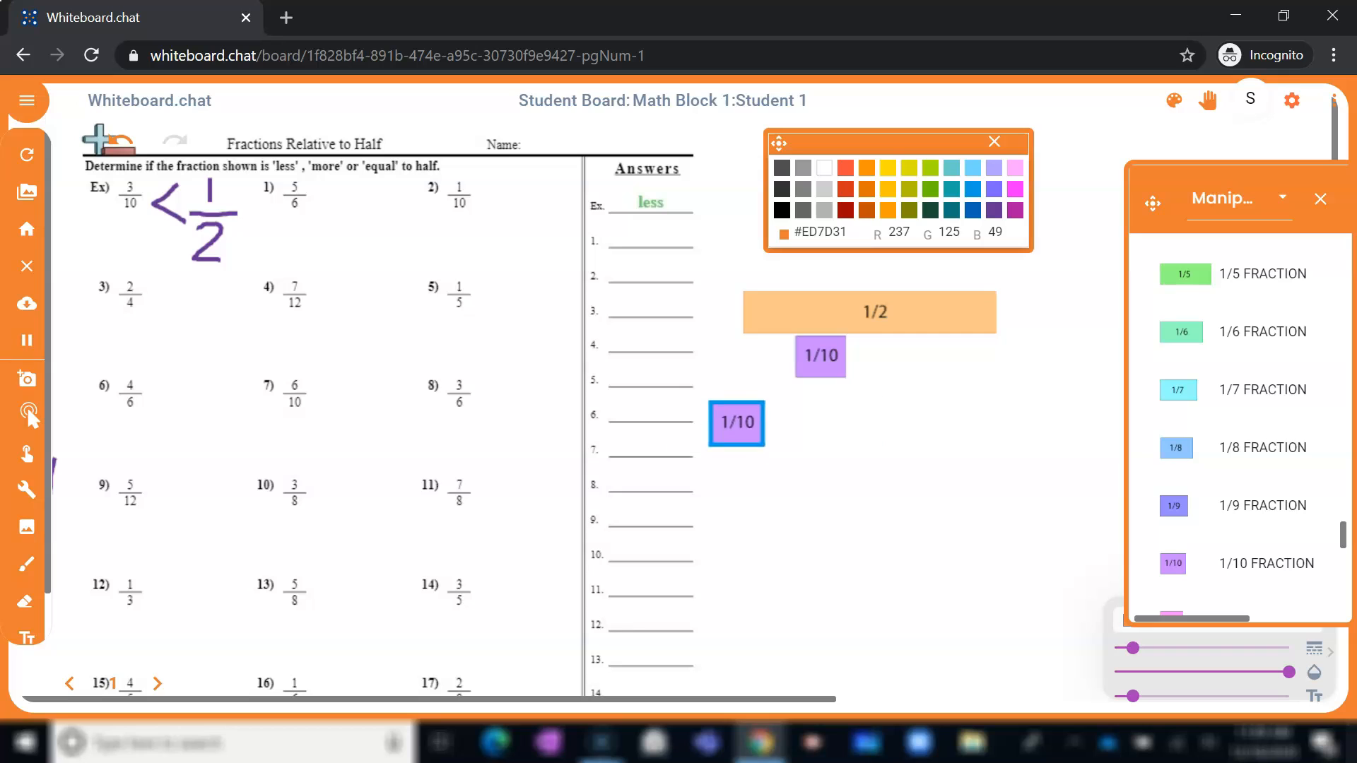
drag(737, 424, 991, 566)
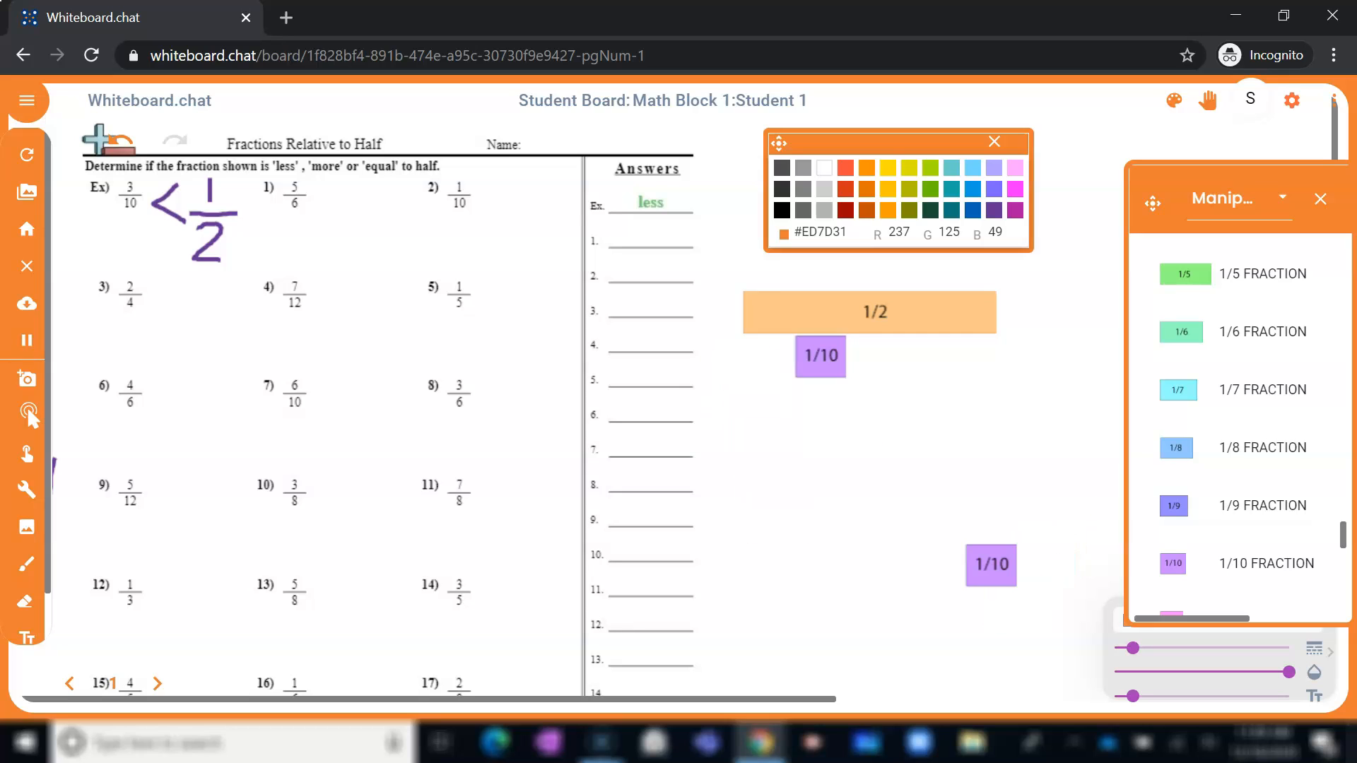
click(818, 355)
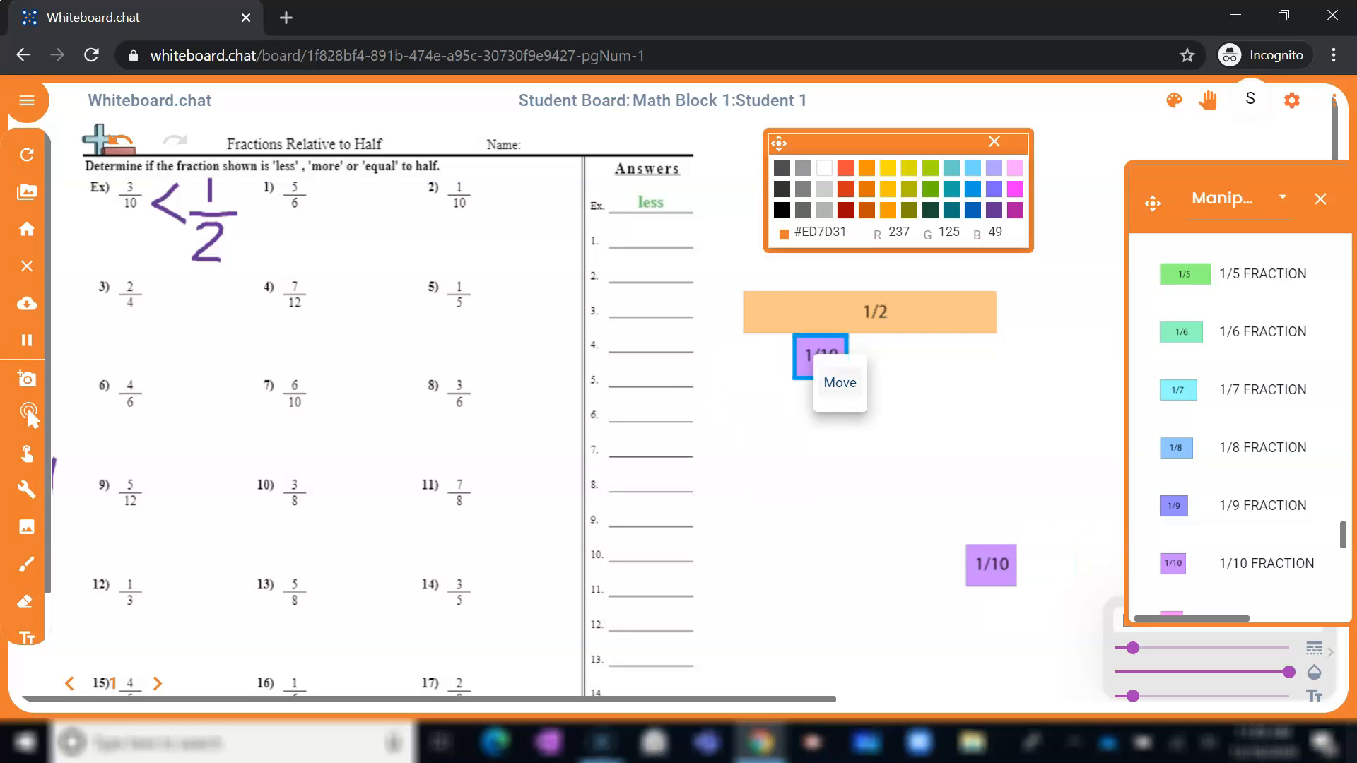